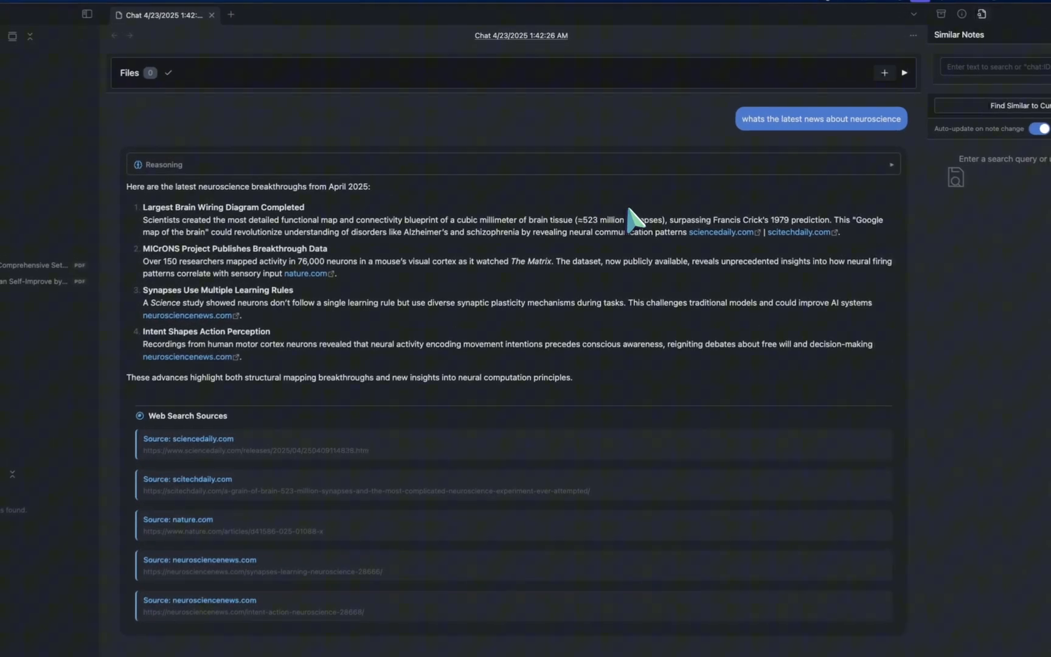
- Create a new empty SystemSculpt chat with Cmd+Shift+N and focus its message box
key(cmd+shift+n)
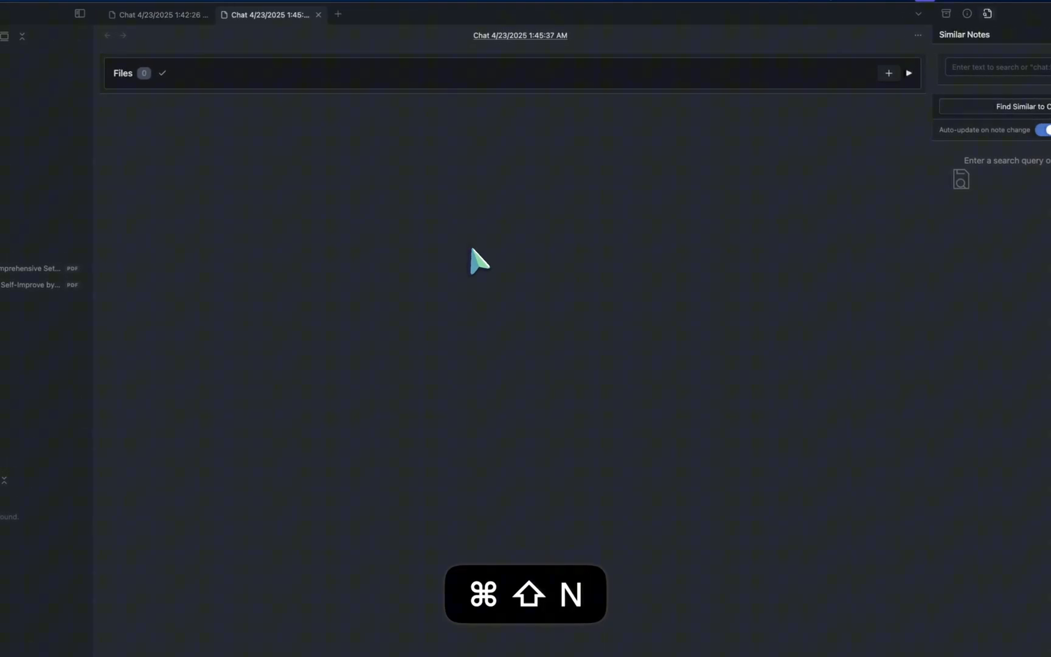
key(cmd+shift+n)
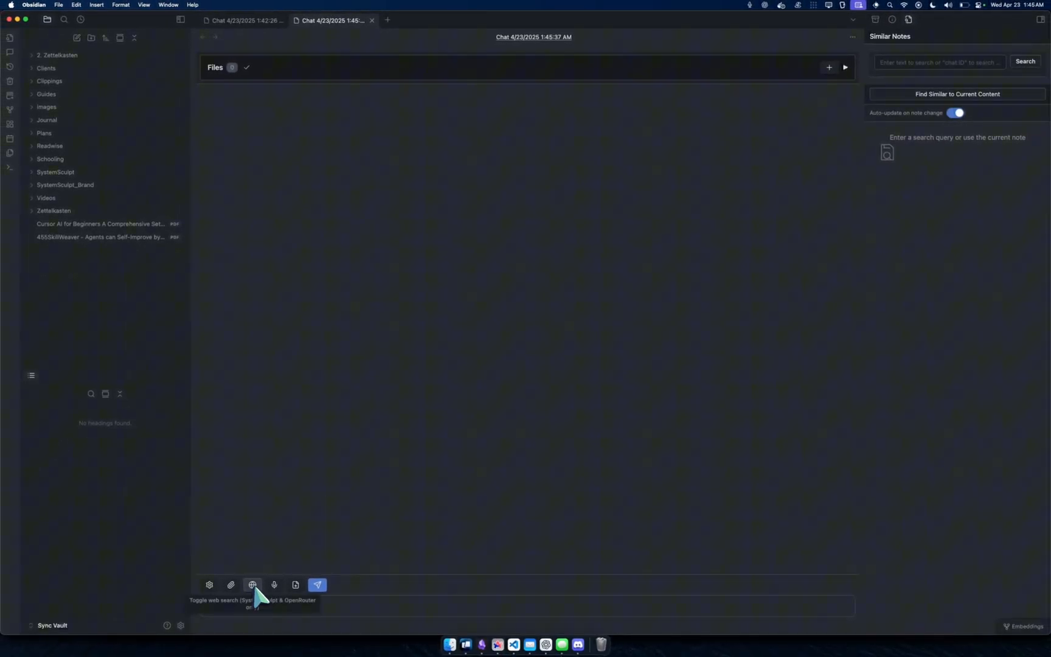
mouse_move(552, 518)
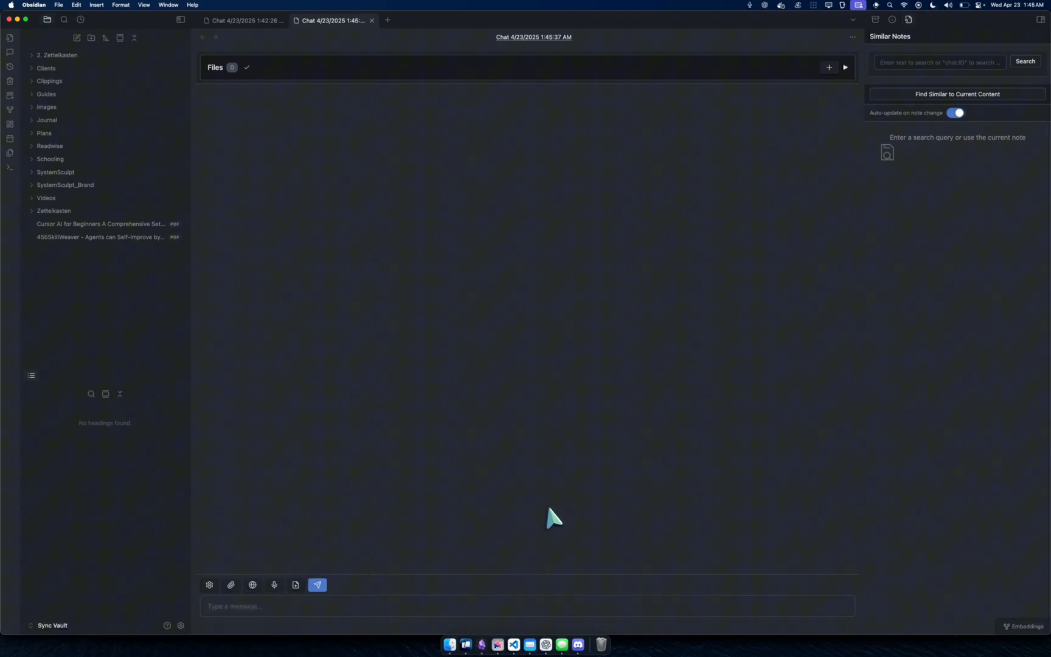
click(527, 605)
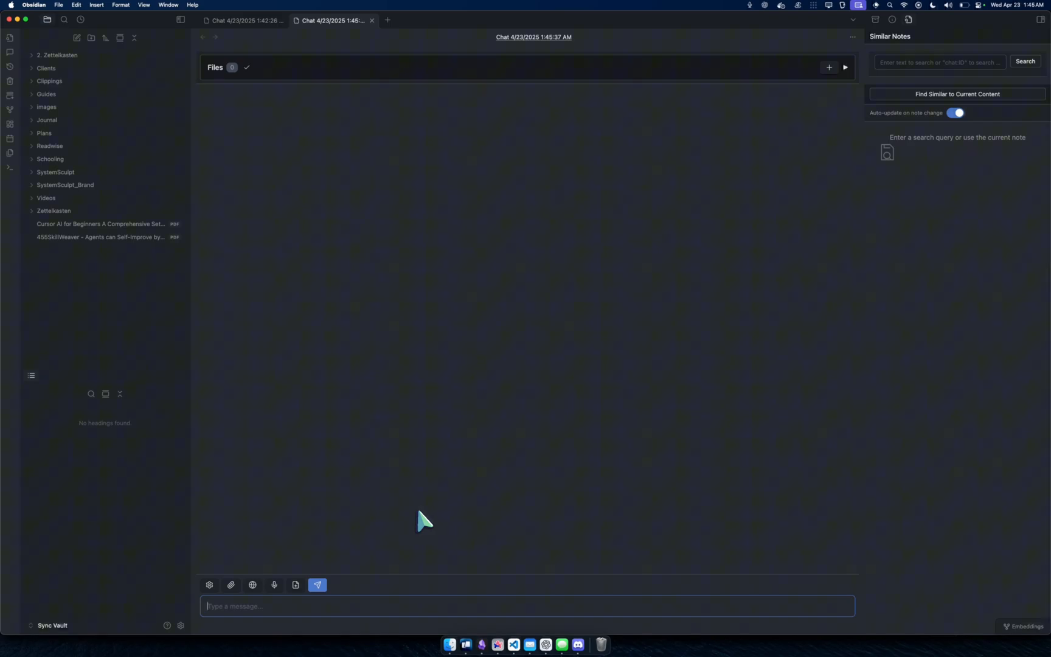
mouse_move(253, 584)
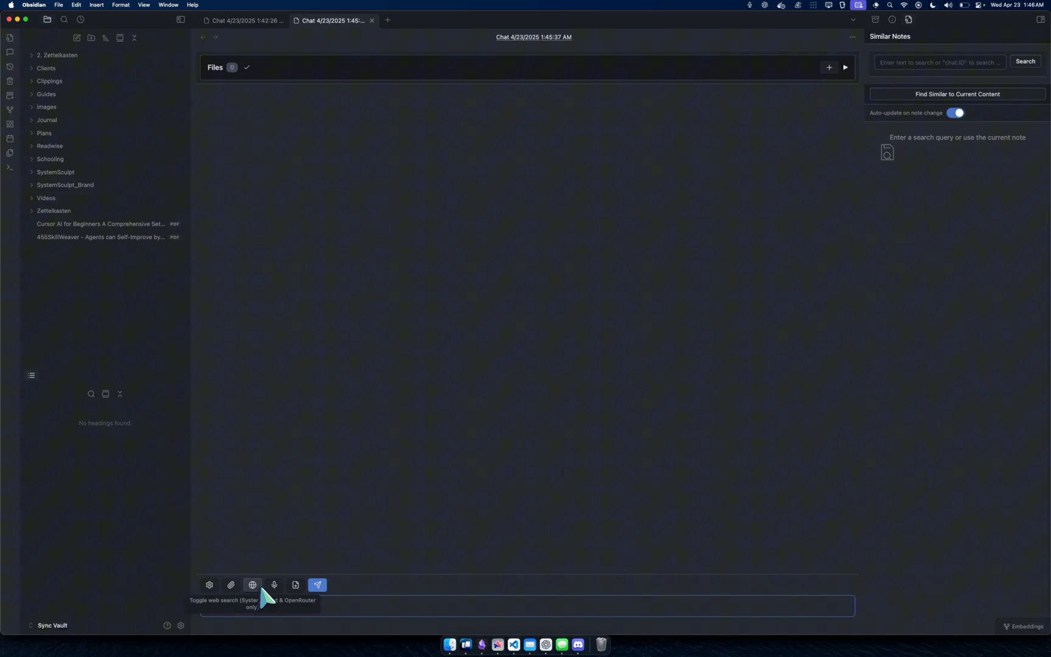
key(cmd+shift+s)
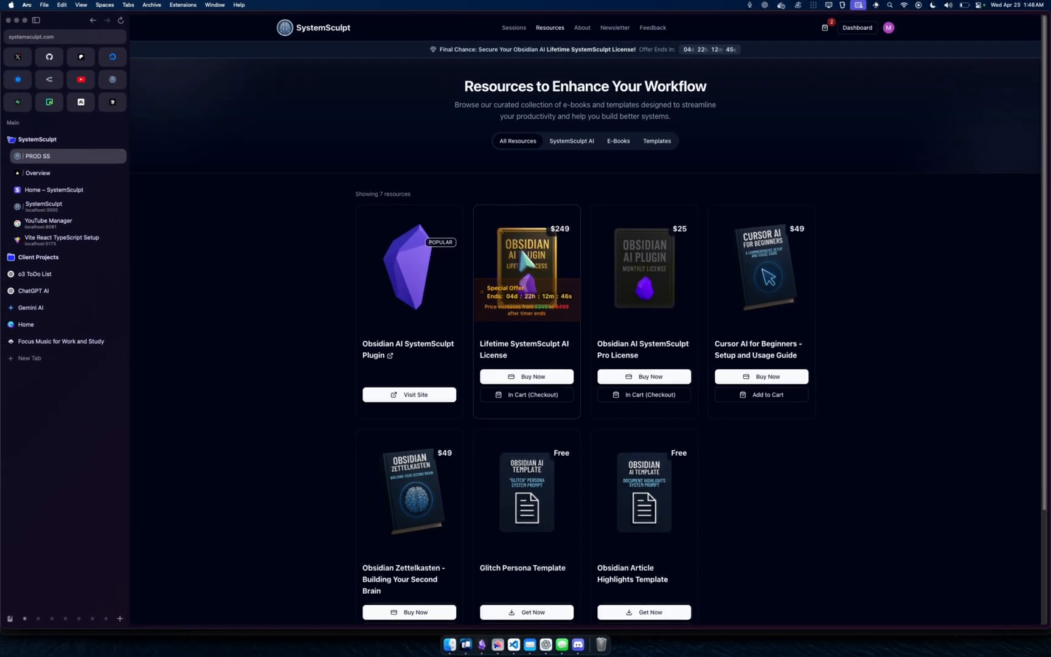
mouse_move(553, 268)
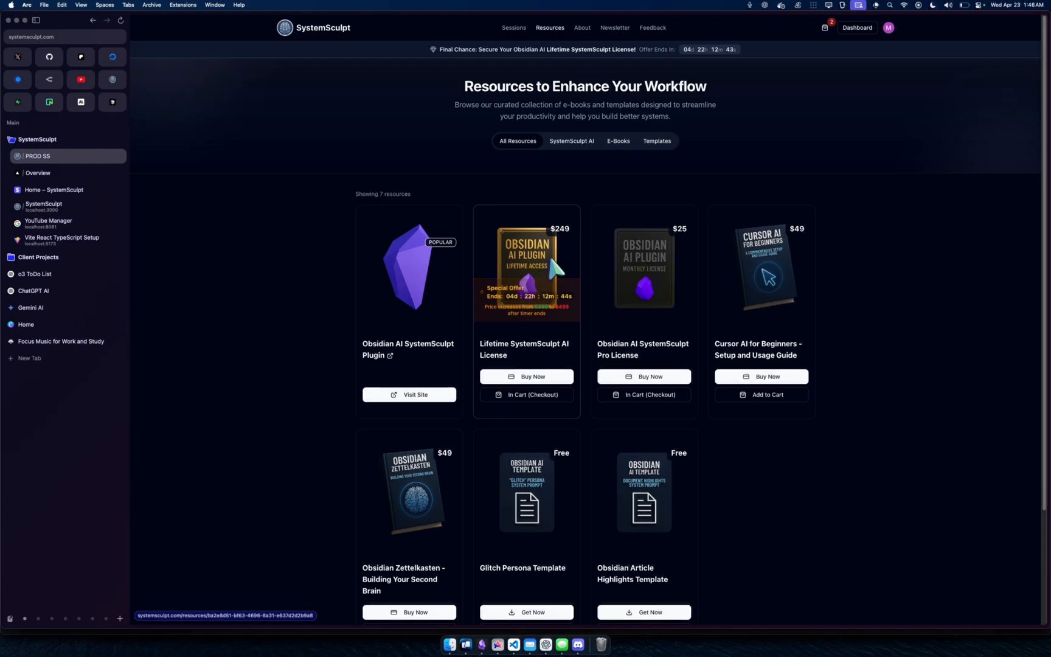
mouse_move(663, 303)
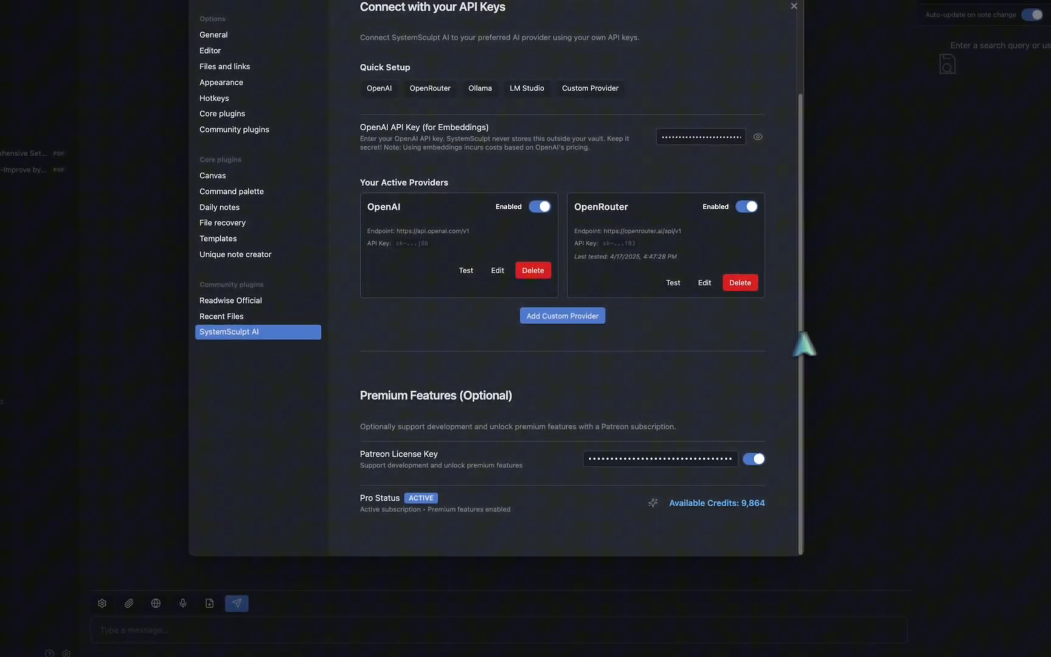
- Return to the chat and draft 'tell me about the latest neuroscience related' in the message box
click(794, 6)
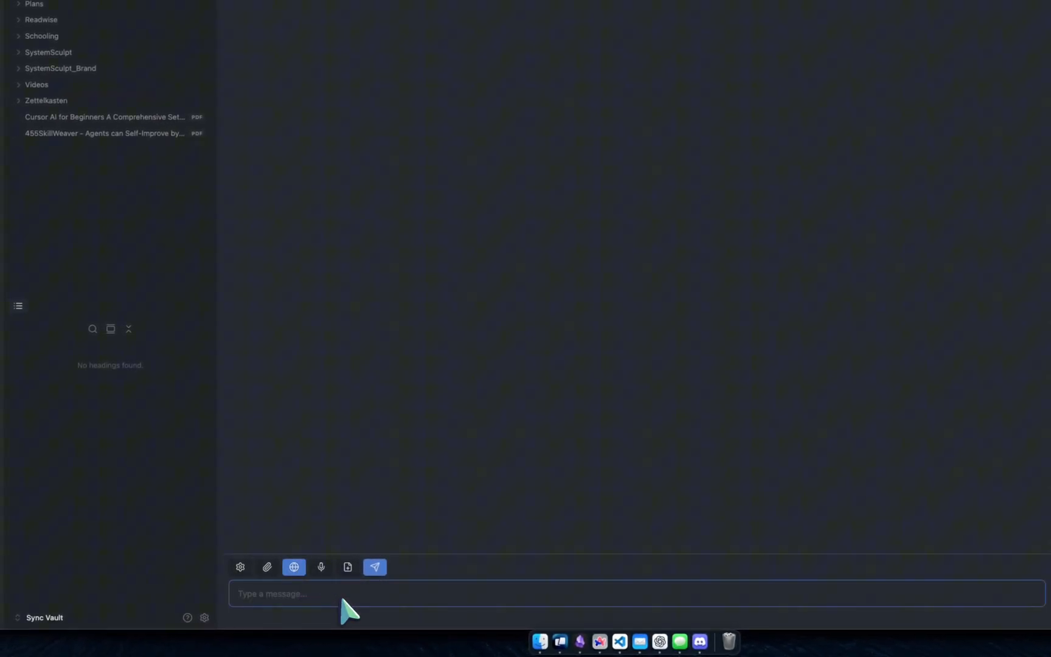
text(tell me about the latest neuro)
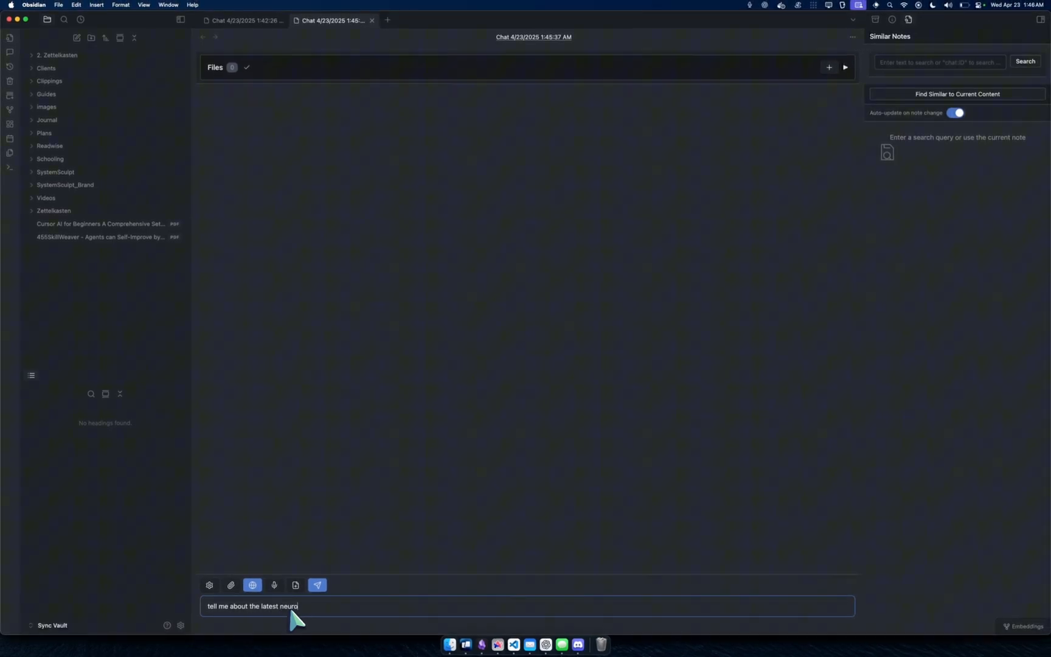
text(science)
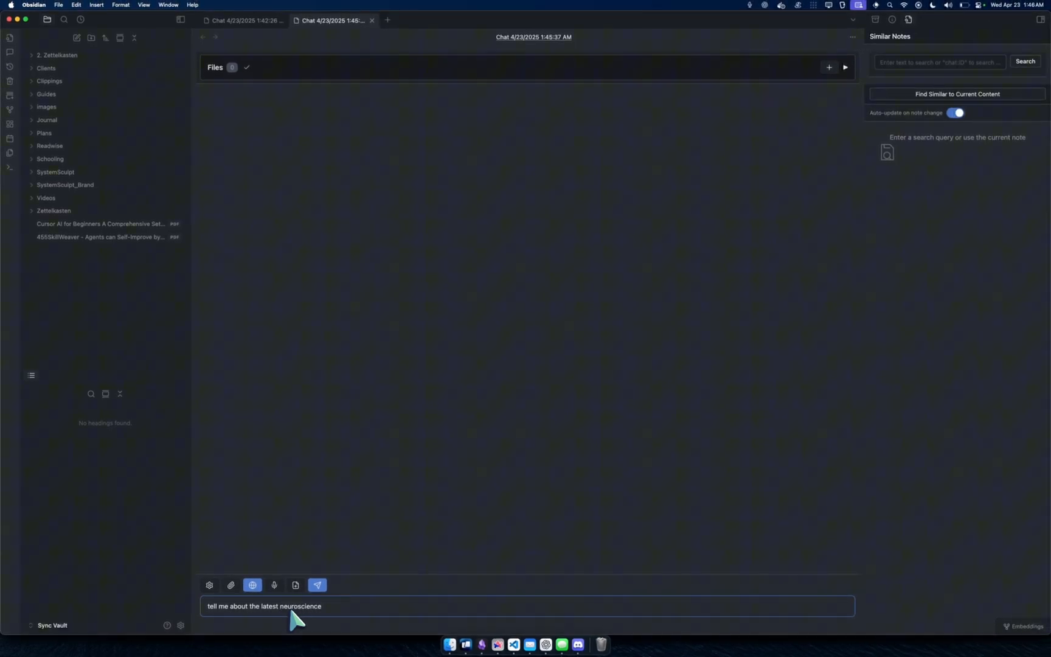
text(related)
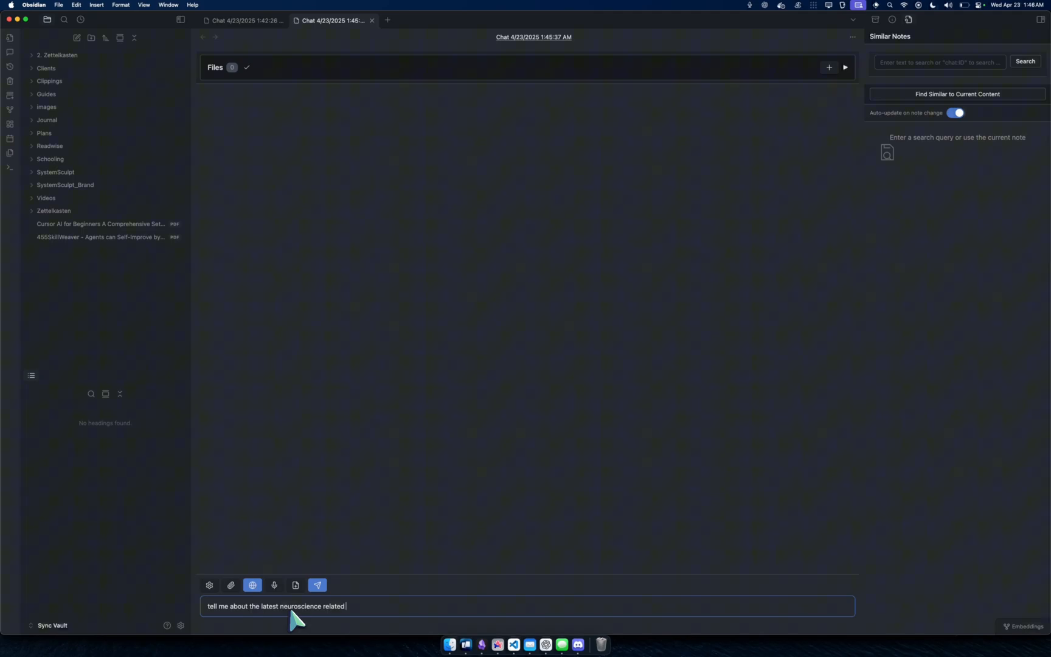
- Send the question about the latest neuroscience arXiv papers and receive the four-paper summary
click(316, 585)
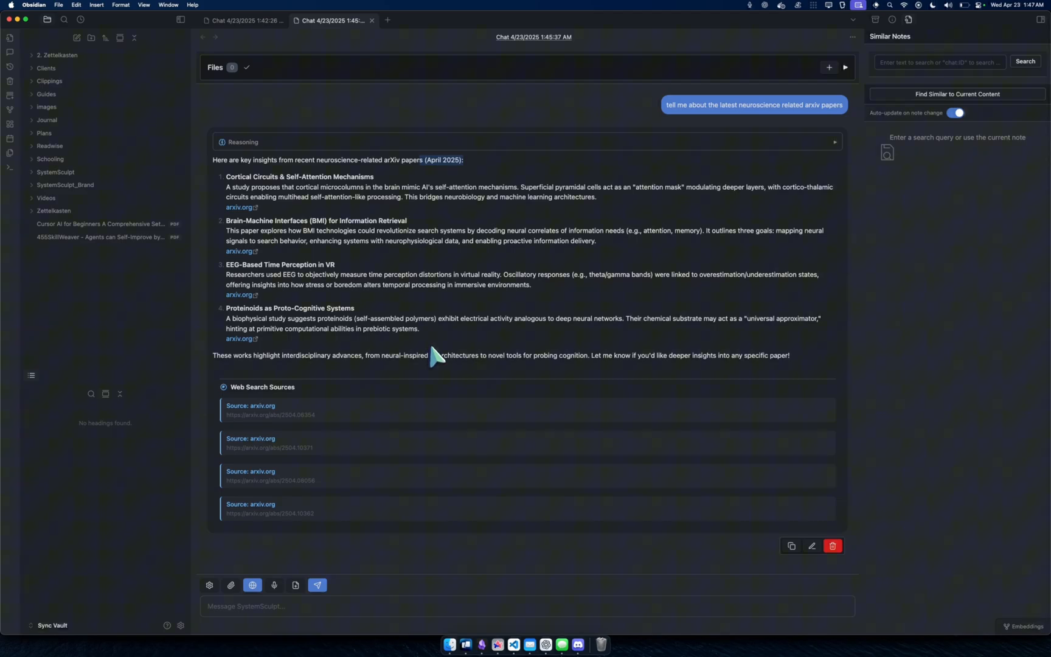
mouse_move(382, 241)
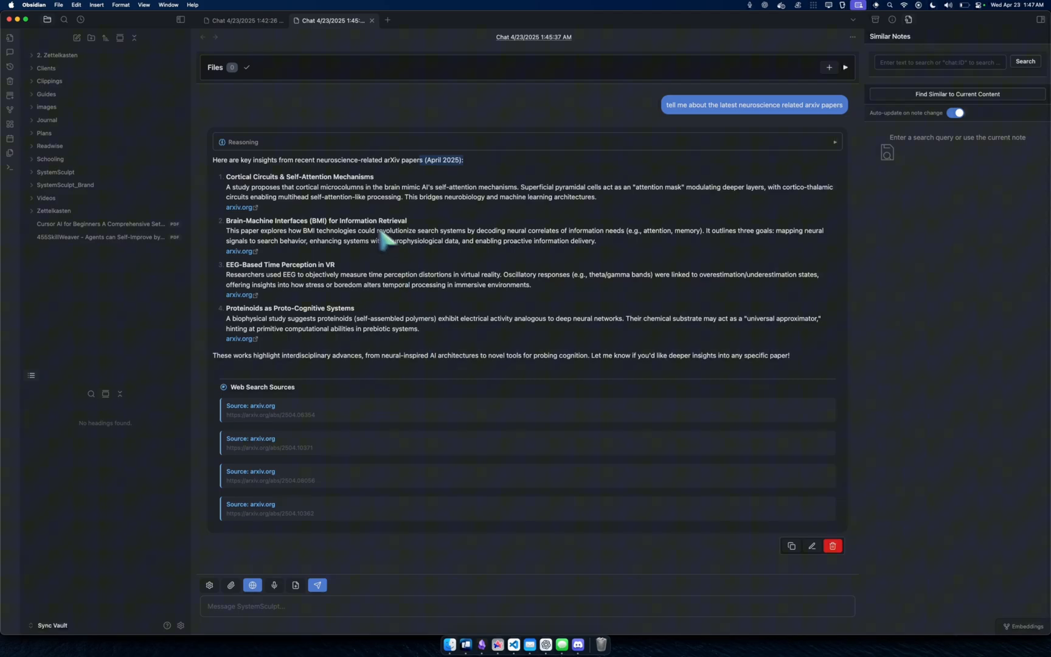
mouse_move(328, 210)
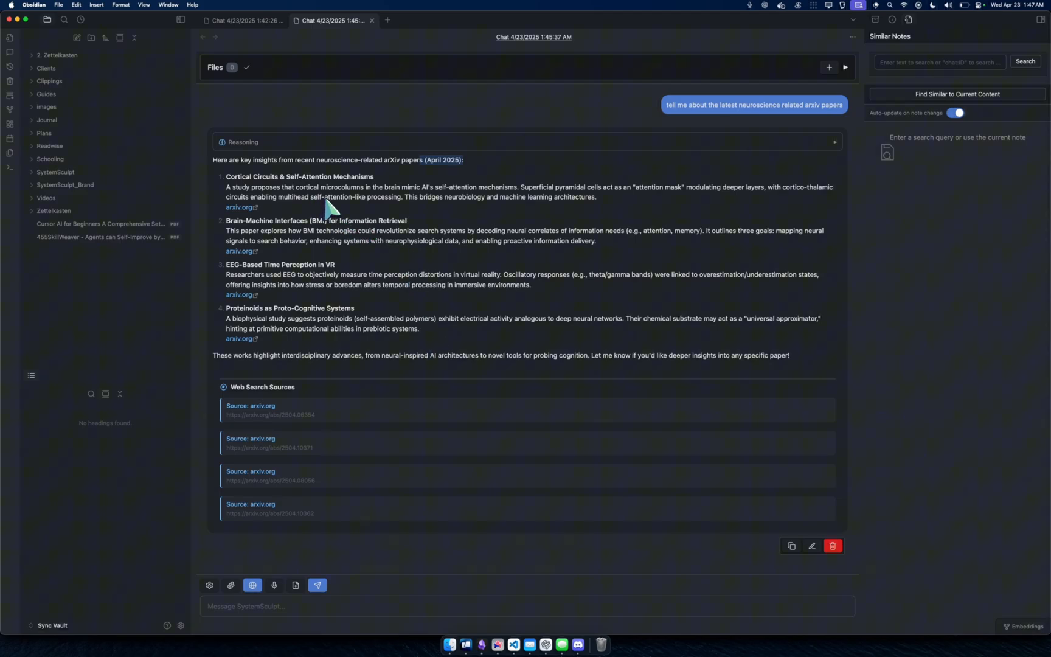
mouse_move(325, 212)
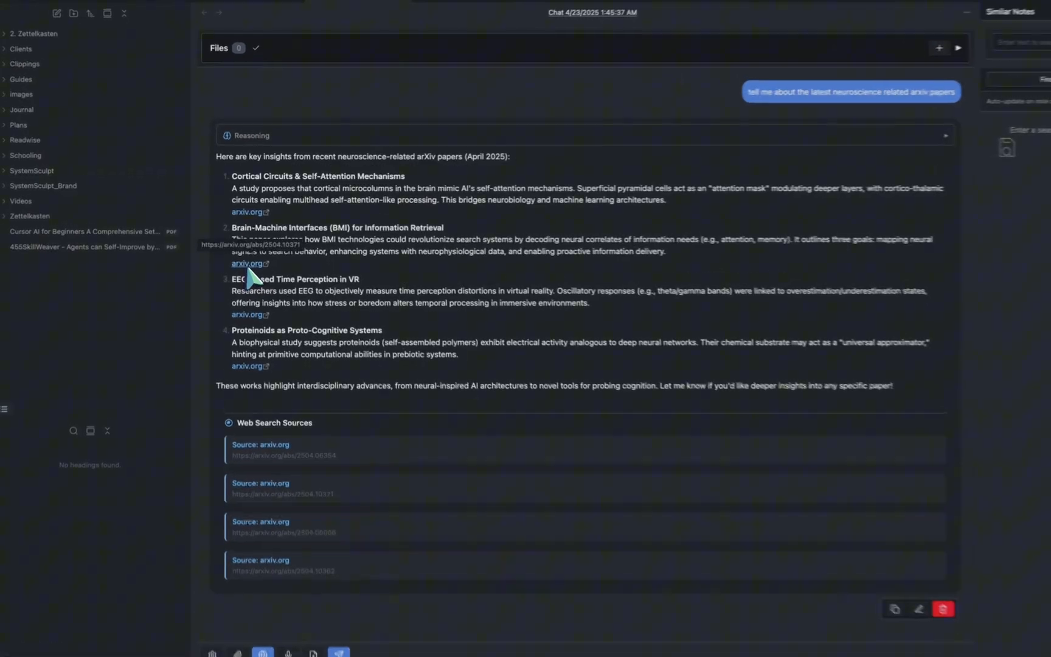
- Follow the chat's arxiv.org link to the BMI paper and view it as a full PDF
click(247, 262)
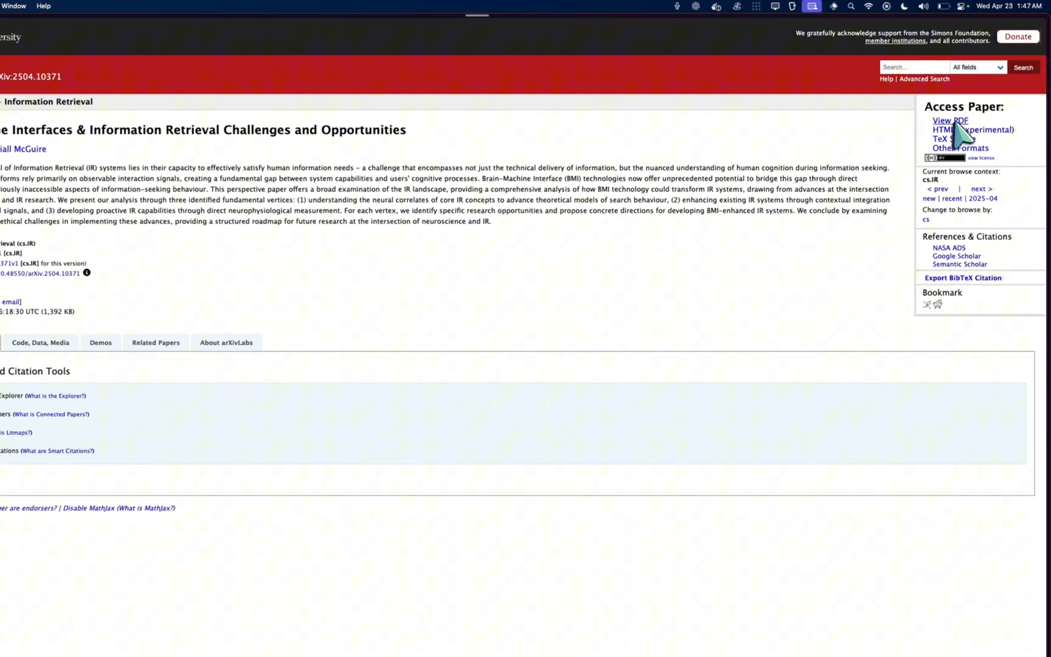
click(942, 120)
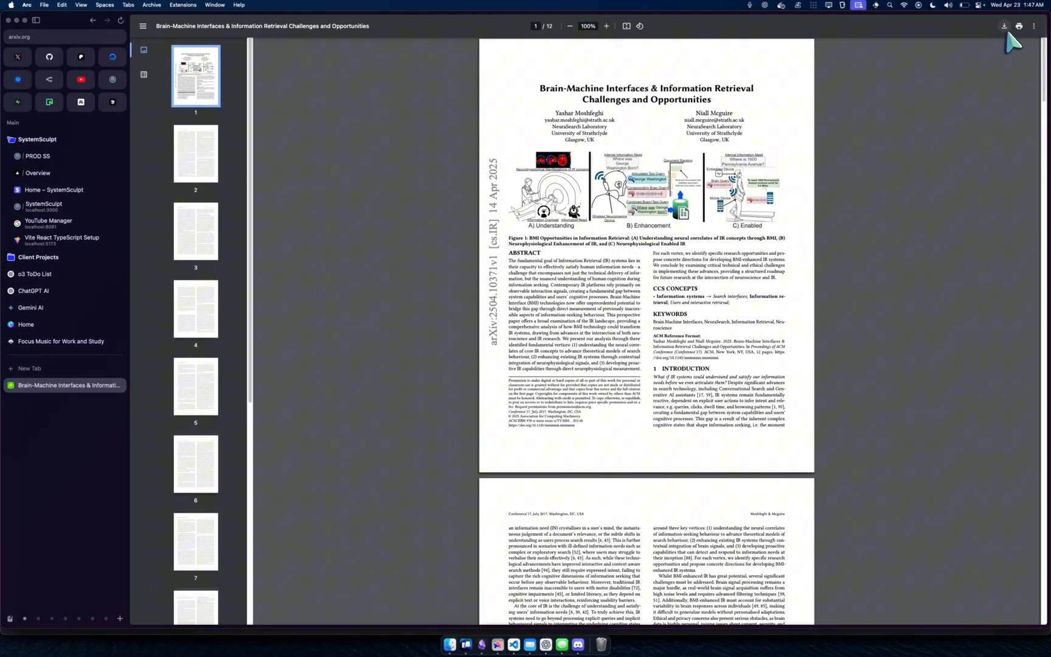
click(143, 26)
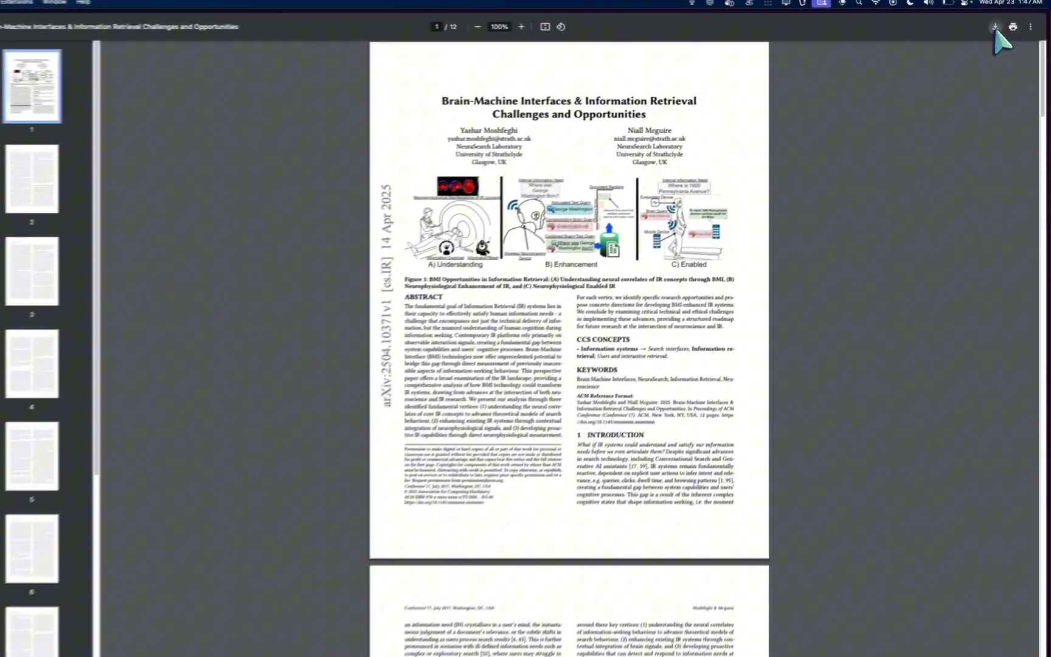
- Download the BMI paper PDF into the Sync Vault folder, named after the paper's title
click(994, 27)
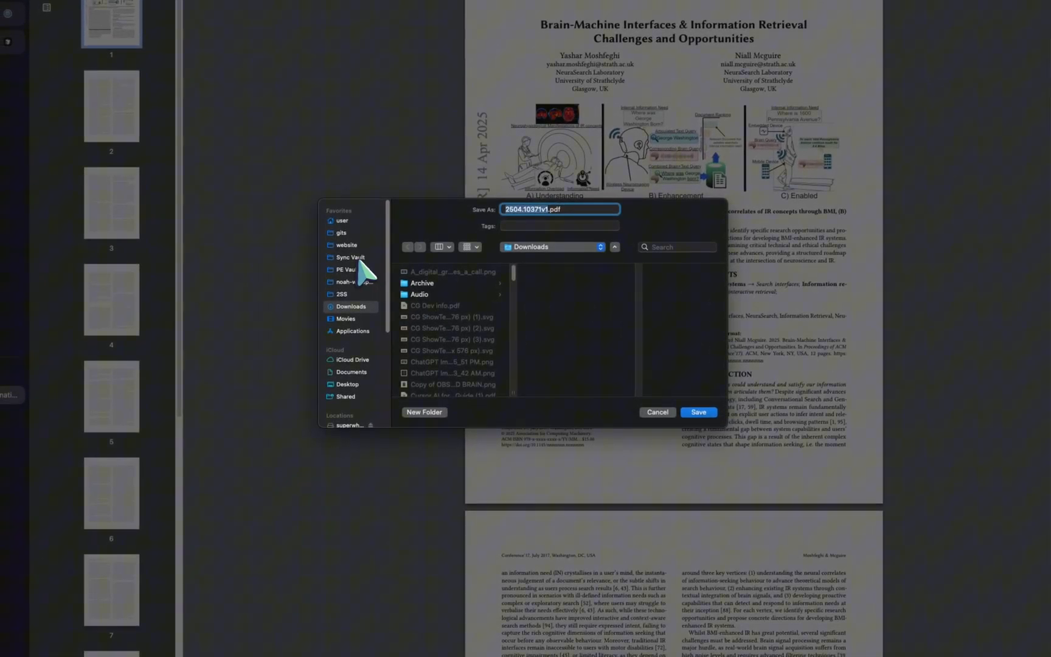
click(350, 257)
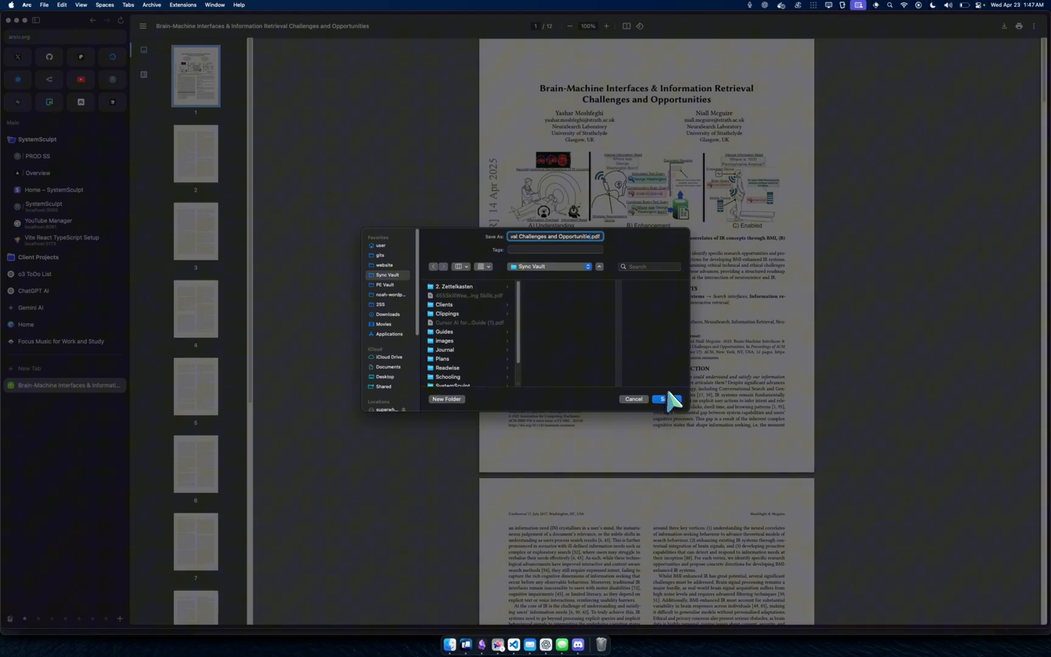
click(662, 399)
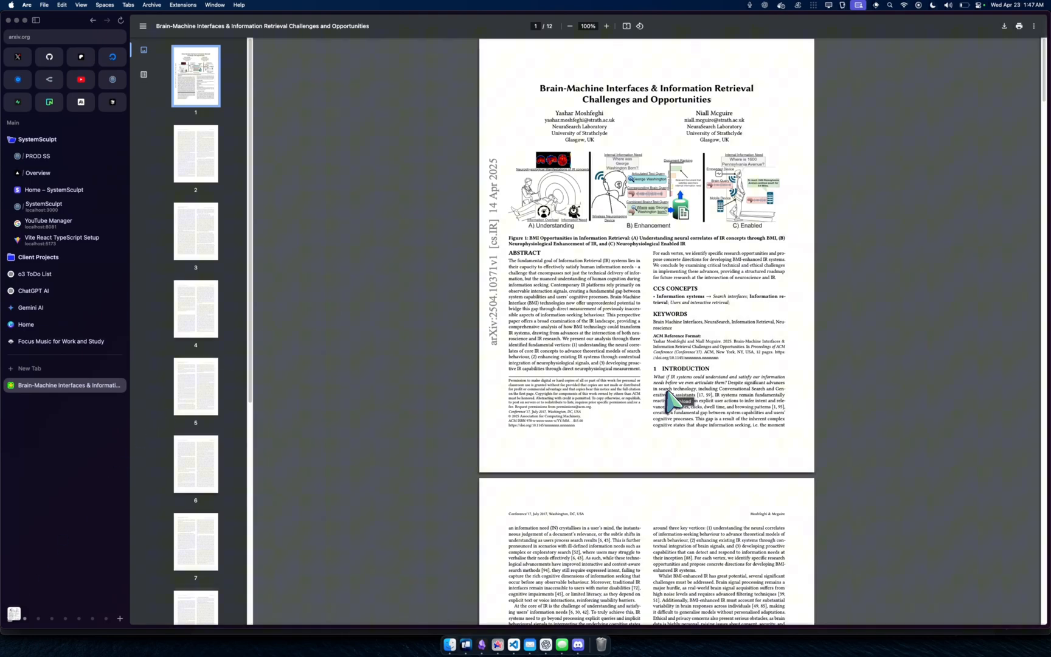
- Switch back to Obsidian where the saved BMI PDF appears in the vault
key(cmd+tab)
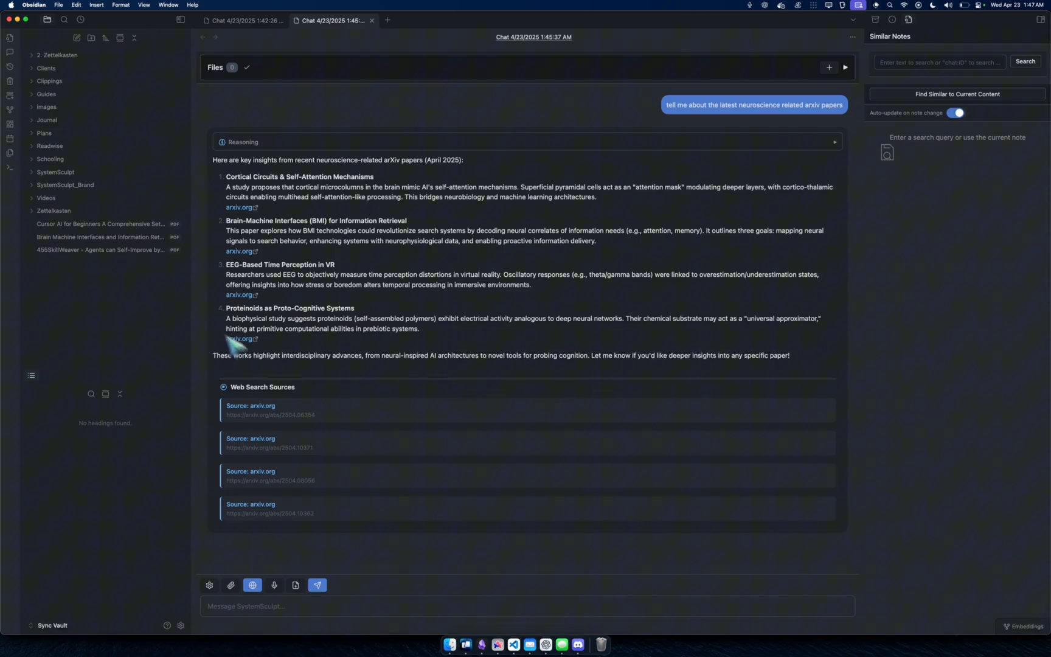
mouse_move(99, 237)
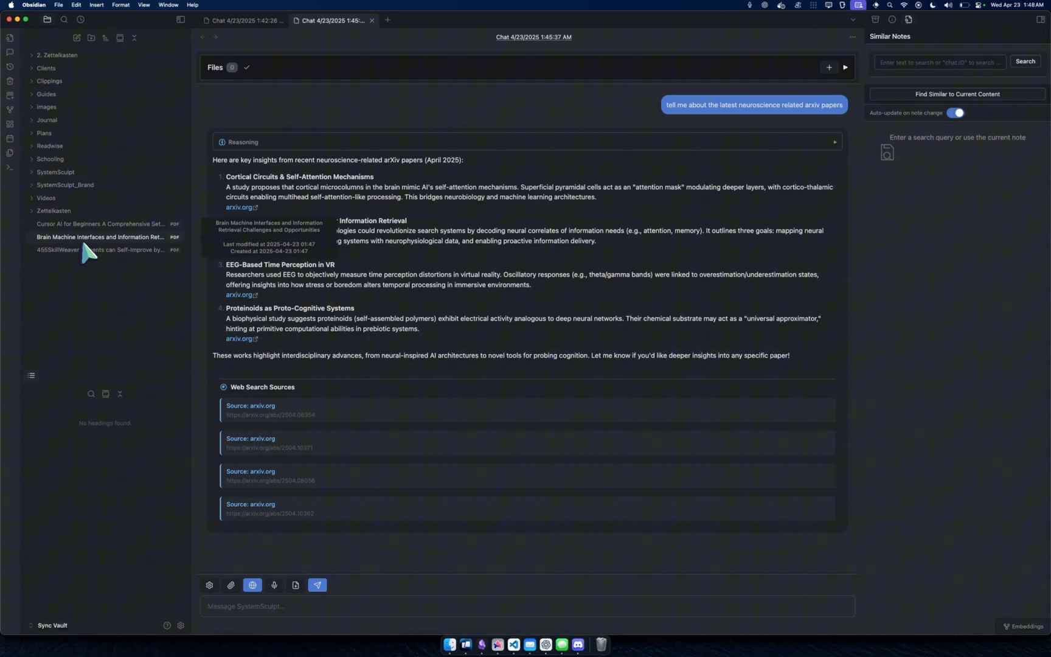
mouse_move(134, 256)
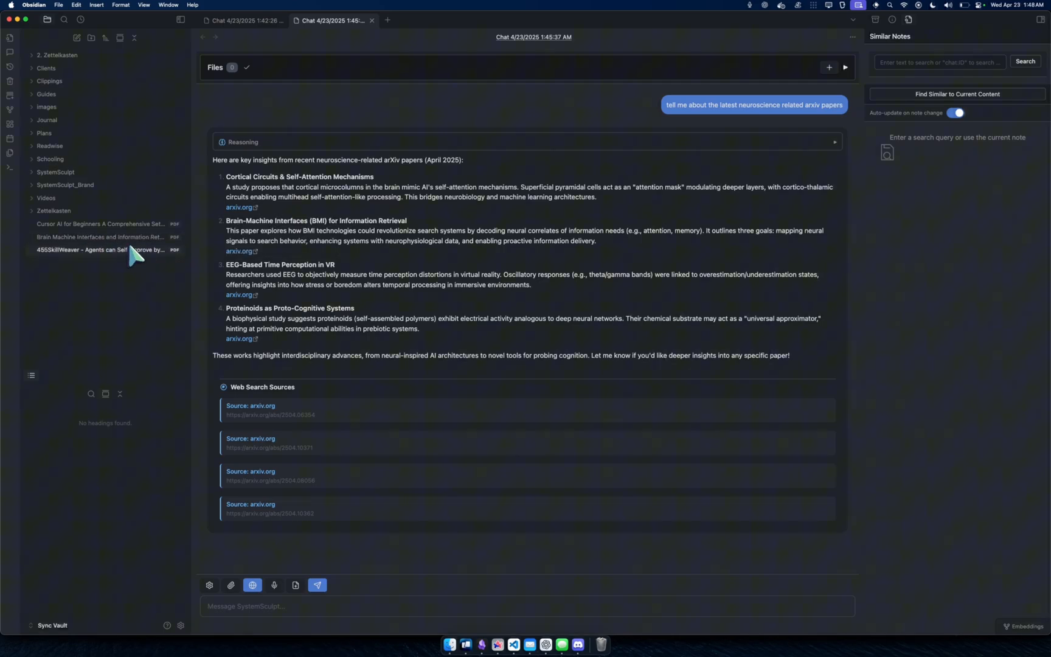
mouse_move(100, 237)
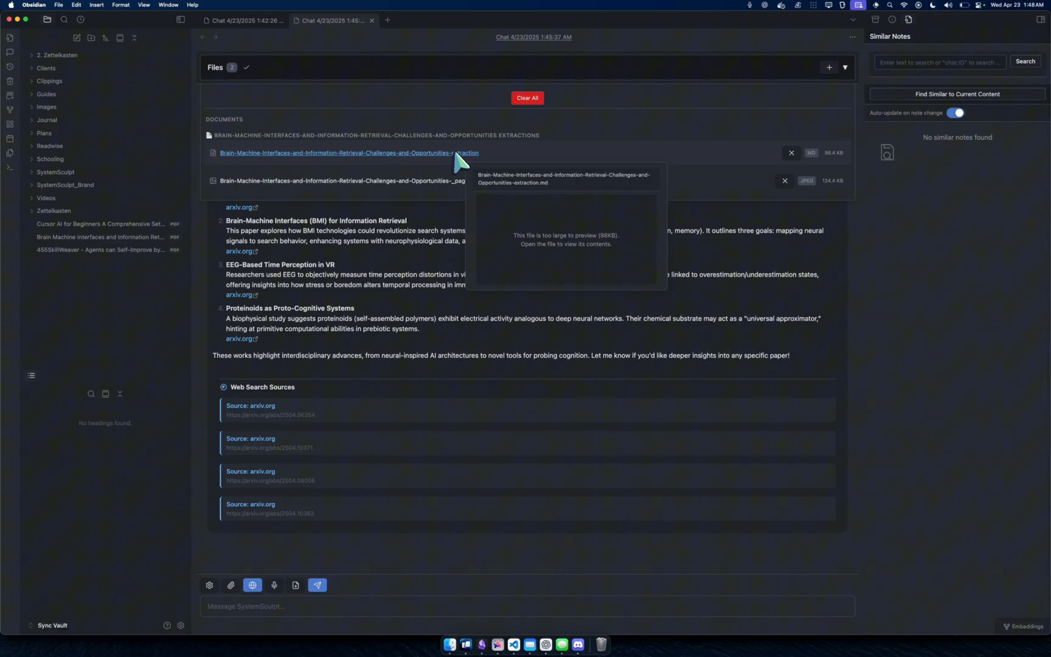
click(349, 152)
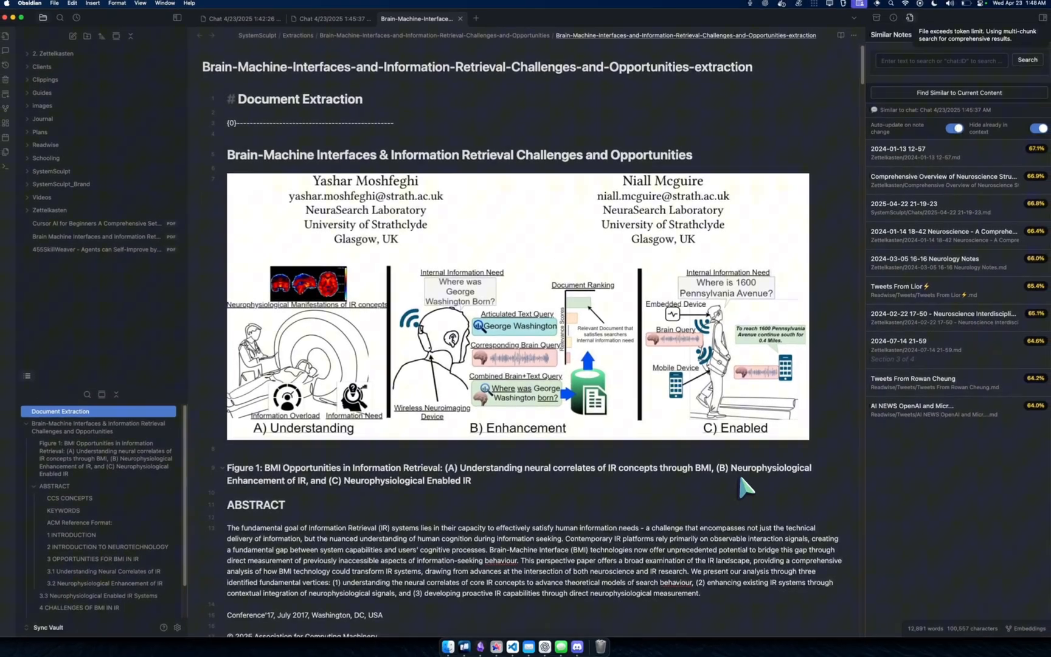
scroll(down, 3)
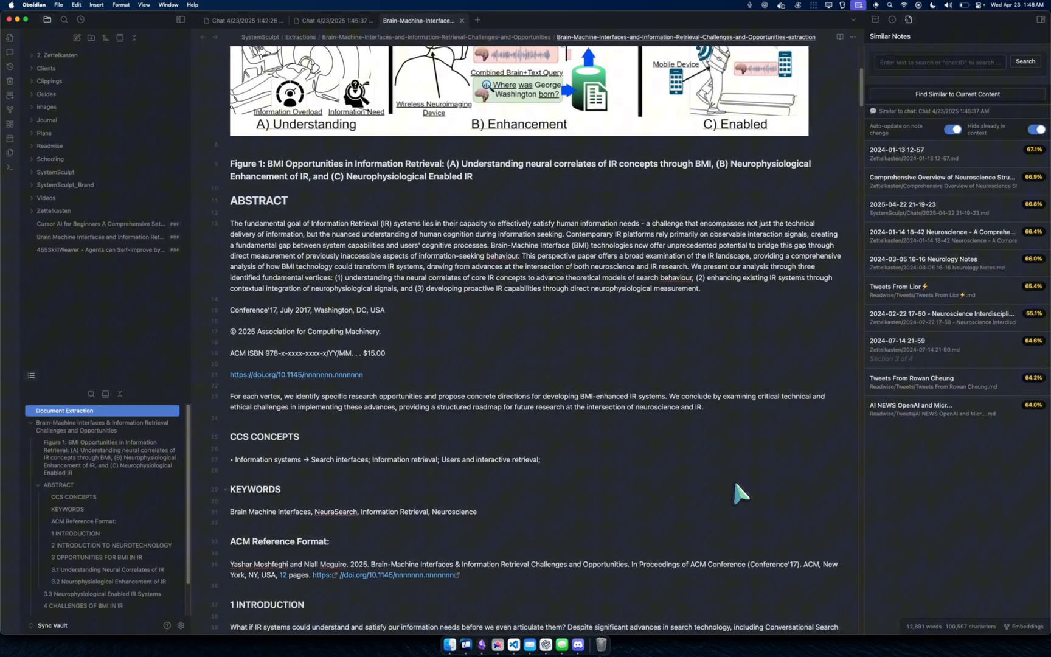
scroll(down, 3)
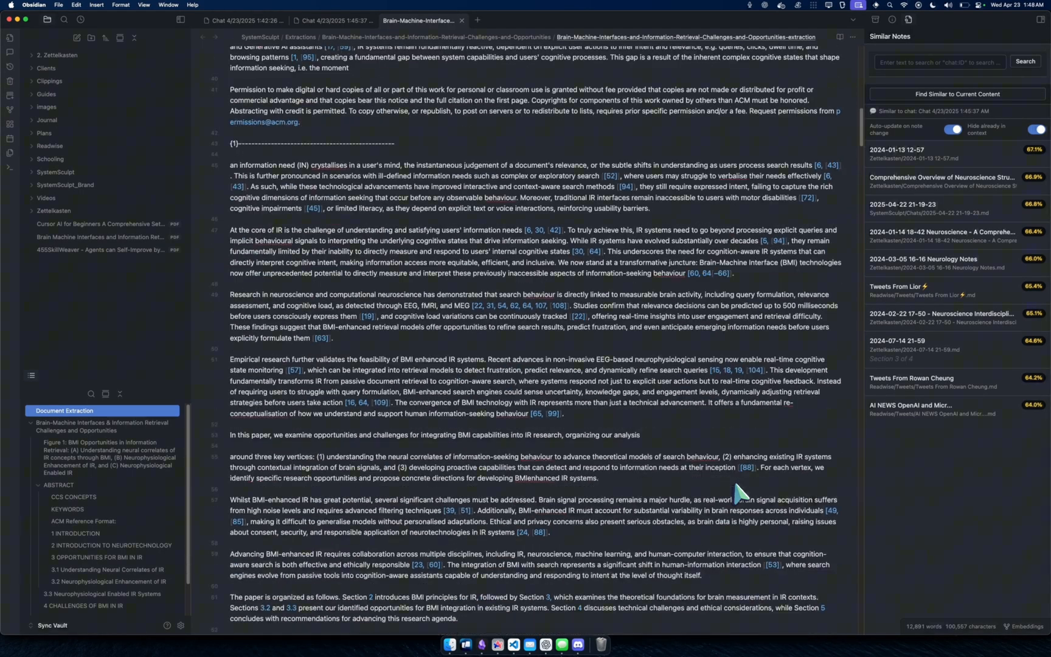
scroll(down, 3)
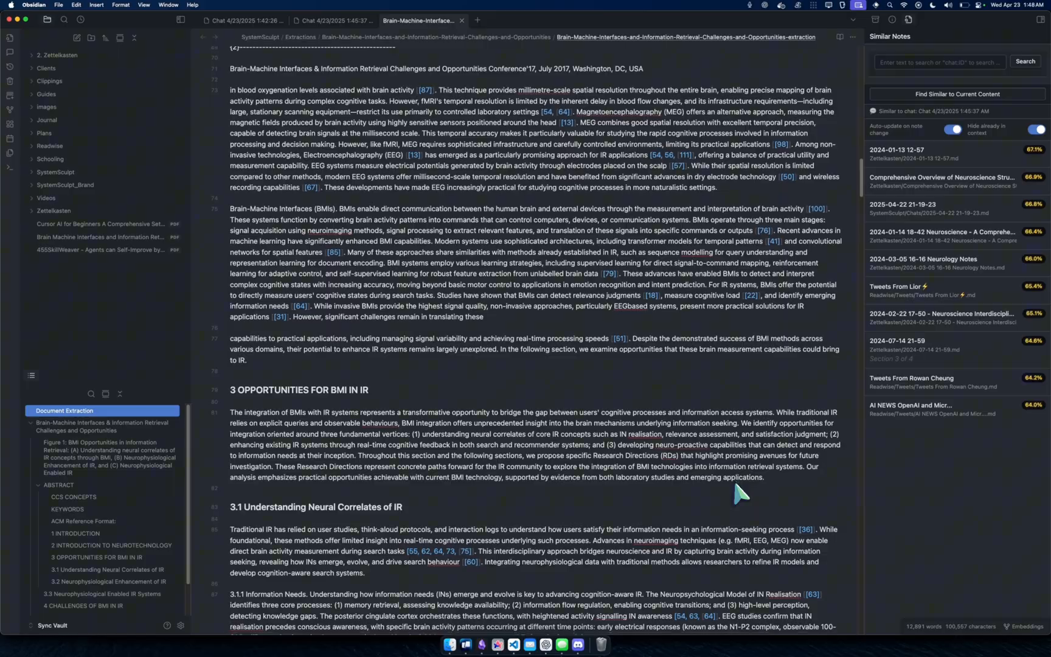
scroll(down, 3)
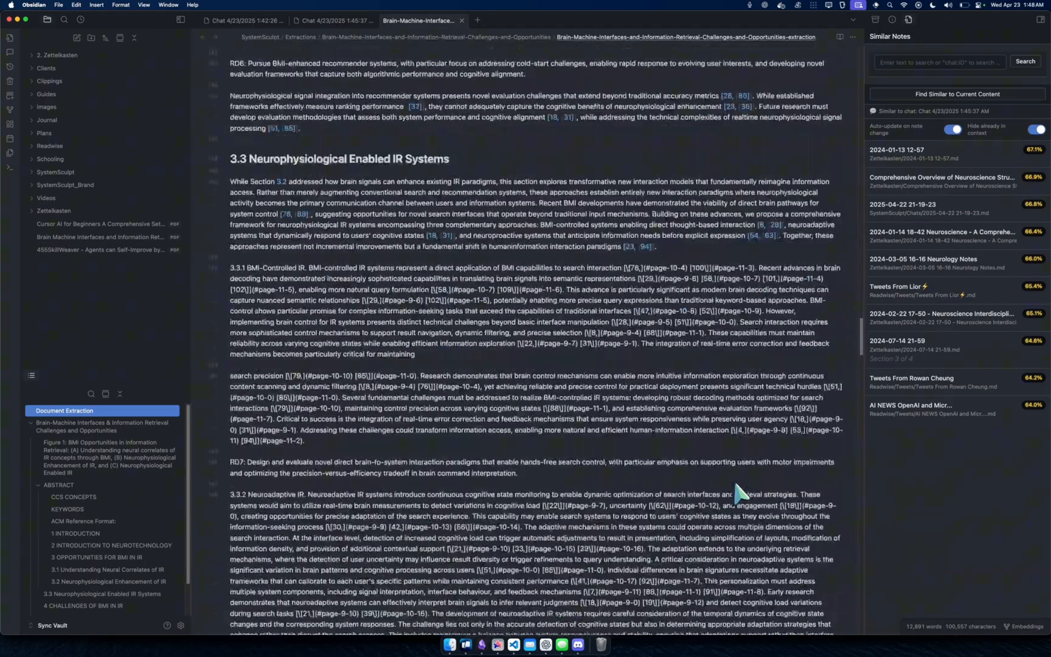
scroll(down, 3)
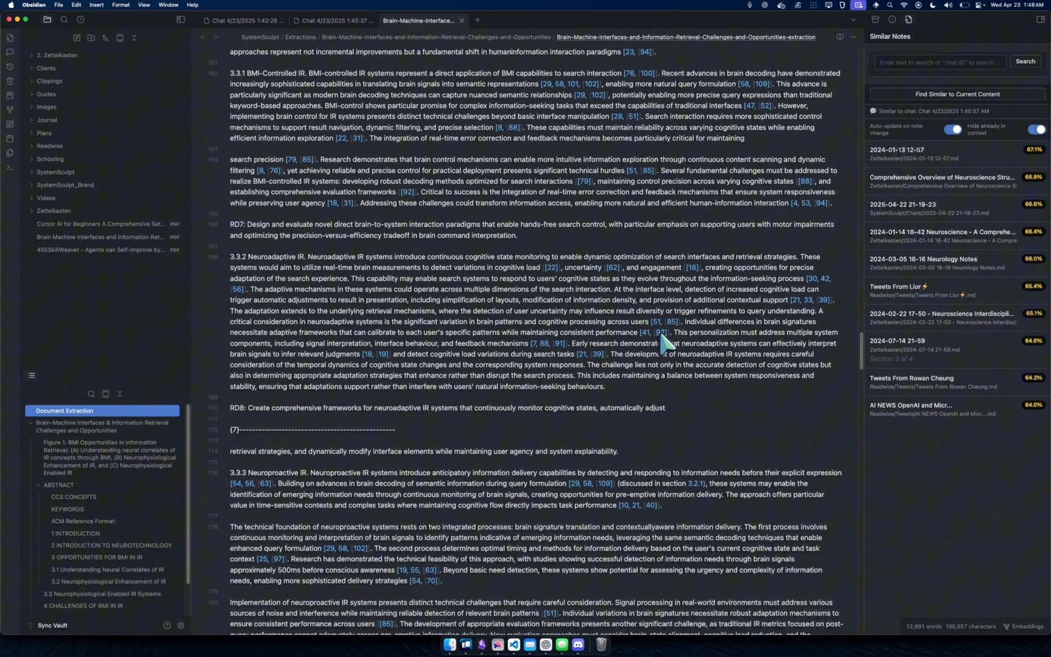
scroll(down, 3)
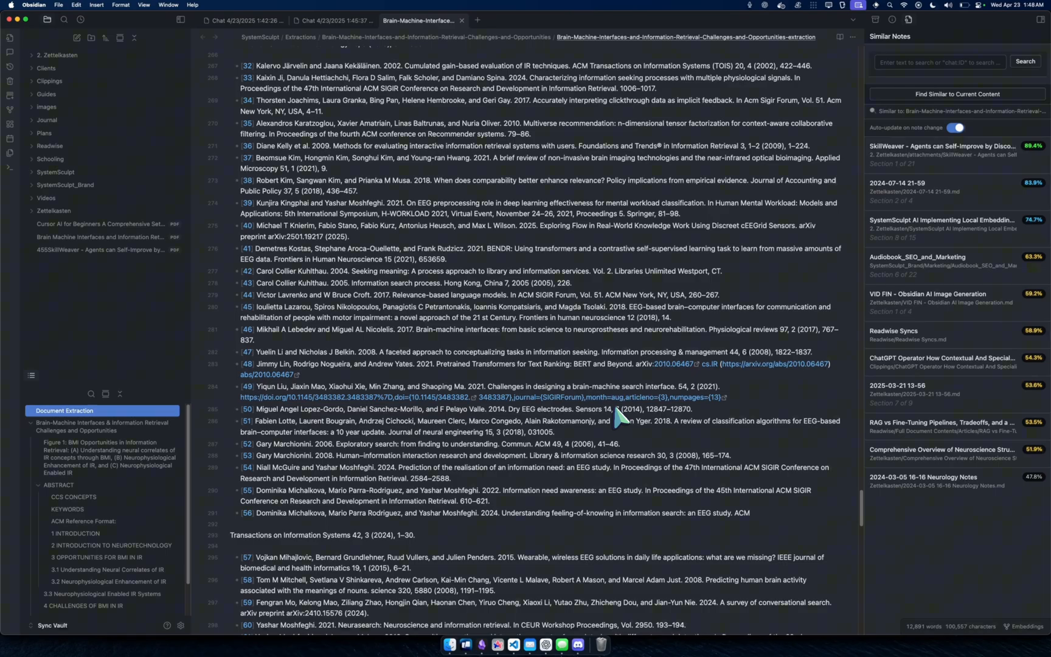
scroll(down, 3)
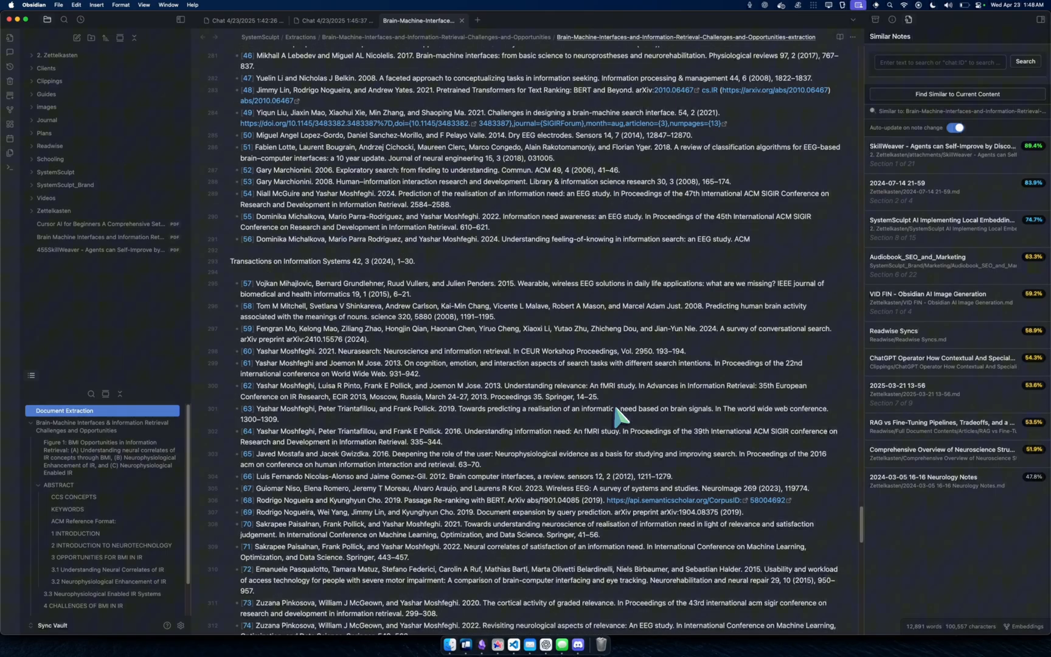
scroll(down, 3)
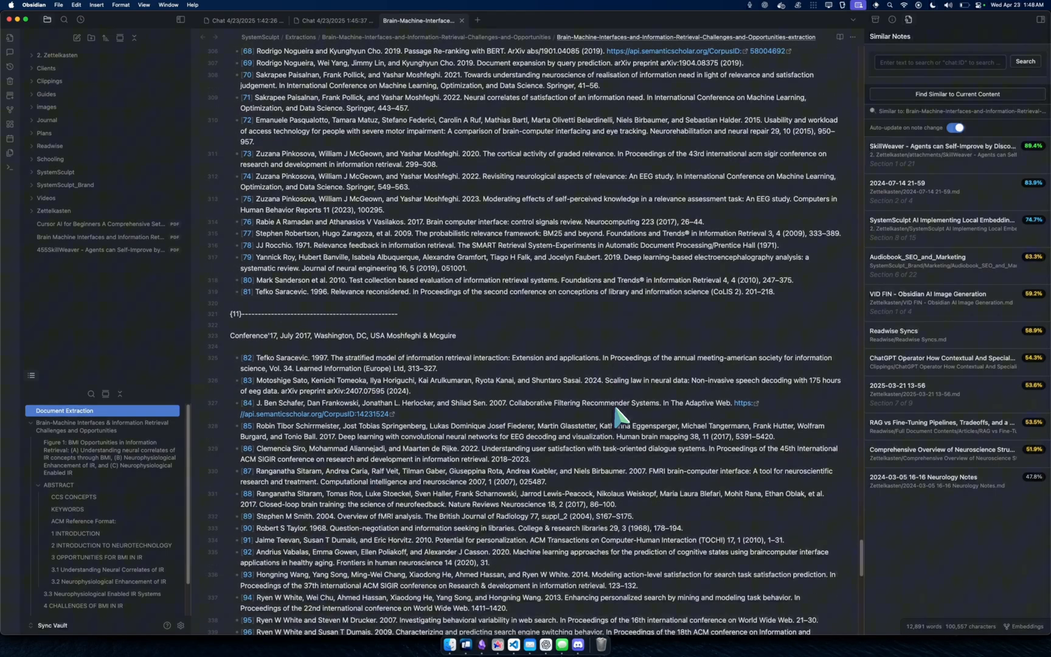
scroll(down, 3)
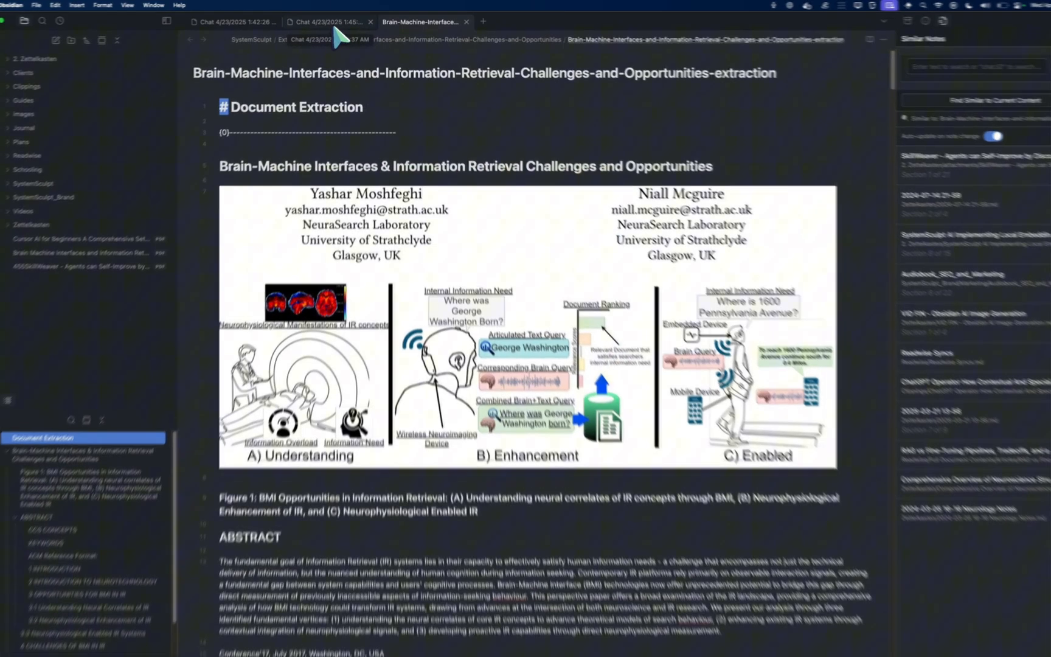
- Switch to the Chat 1:45:37 AM conversation carrying the extracted paper and figure attachments
click(326, 21)
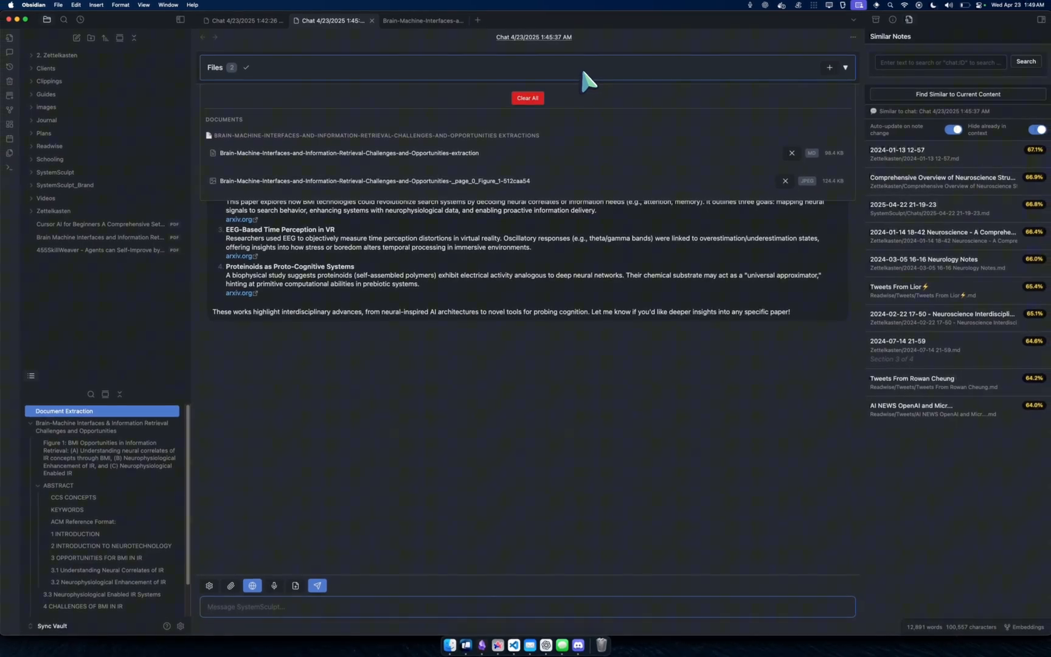
mouse_move(373, 180)
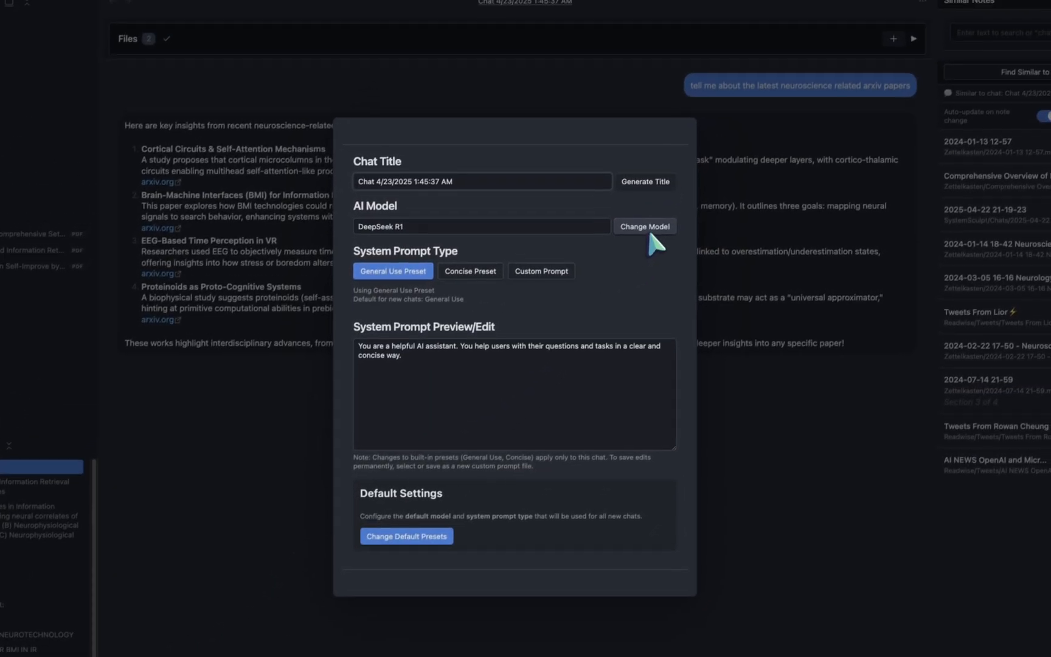
click(644, 225)
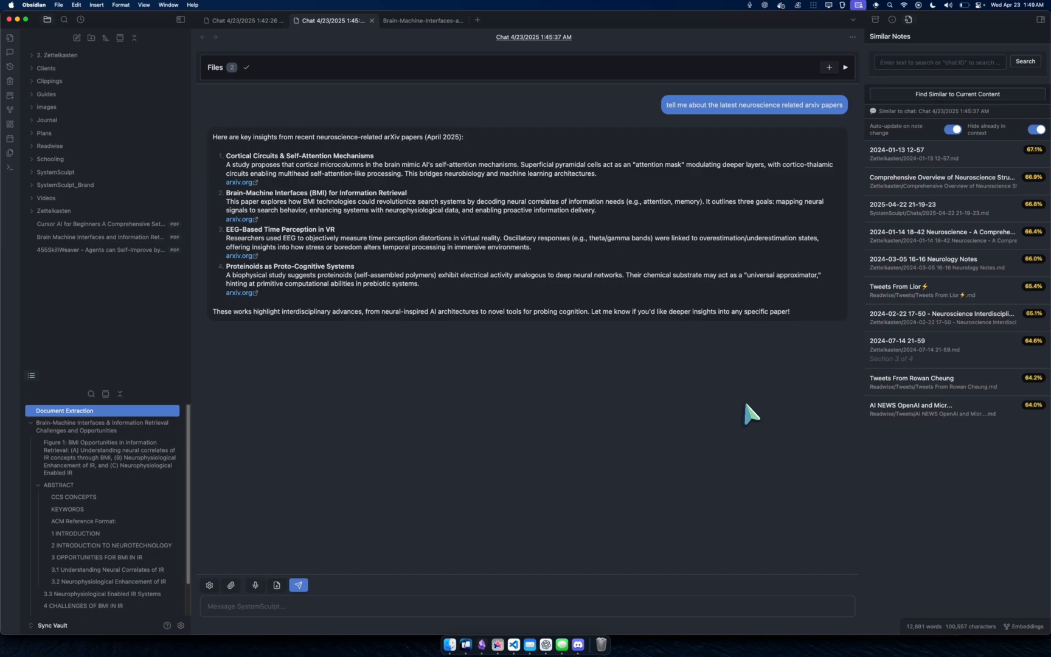
mouse_move(580, 562)
text(ok with the added)
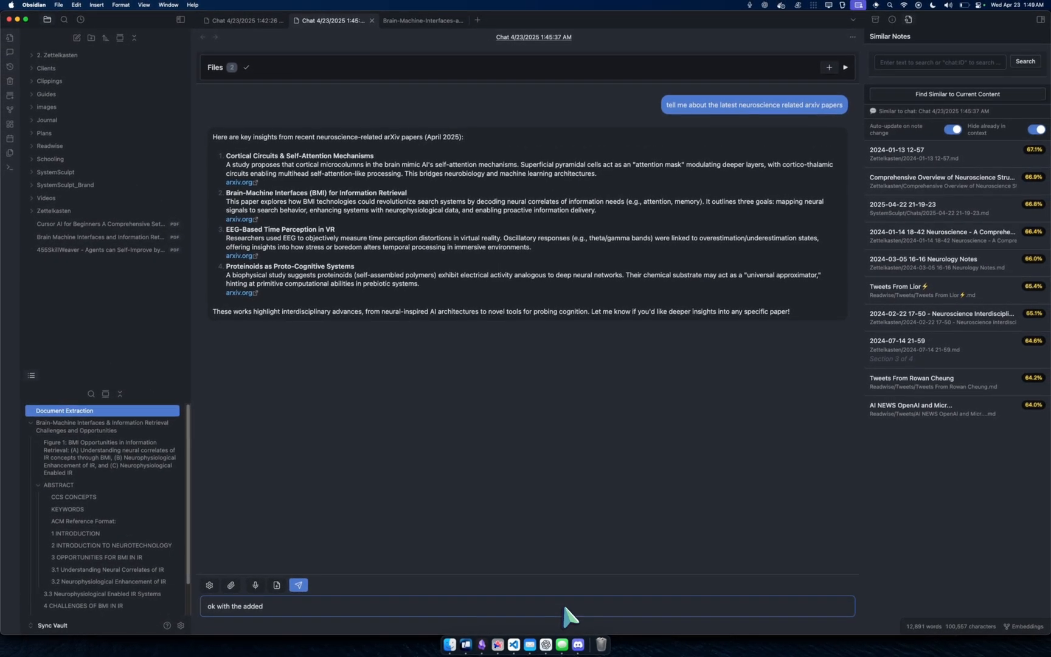
- Send 'ok with the added paper give me the tldr.' and read the TL;DR covering all four papers
text(paper)
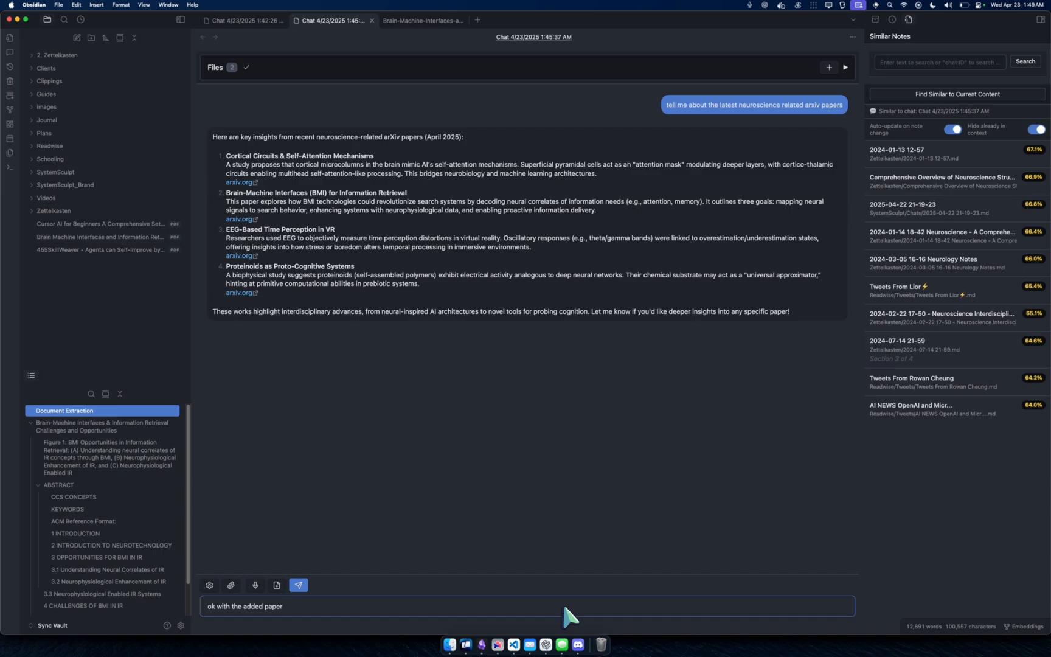
click(297, 585)
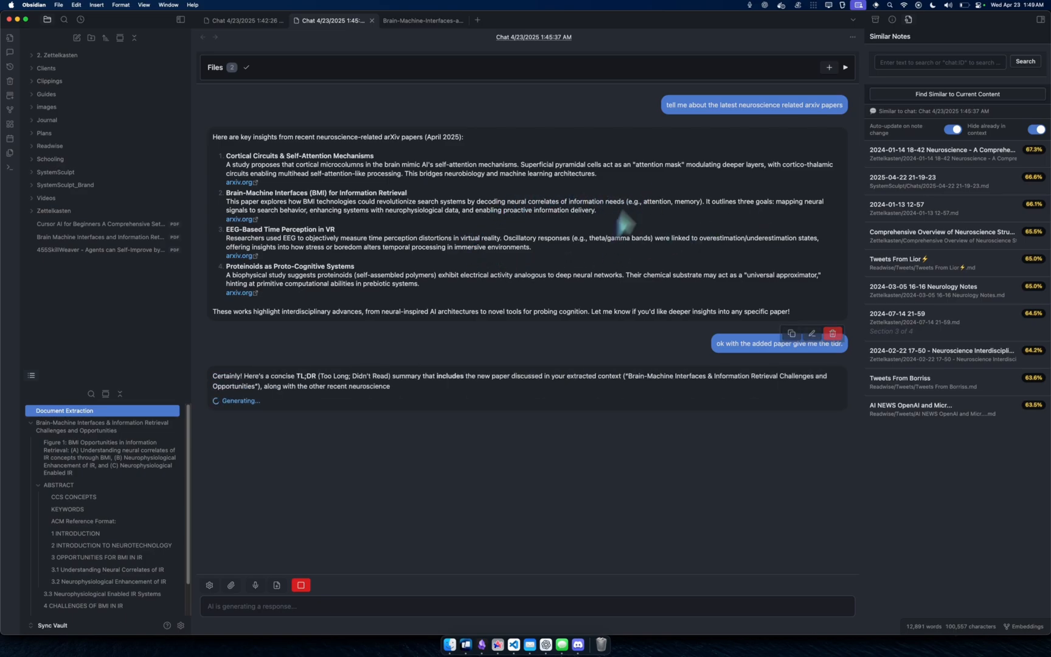
click(843, 67)
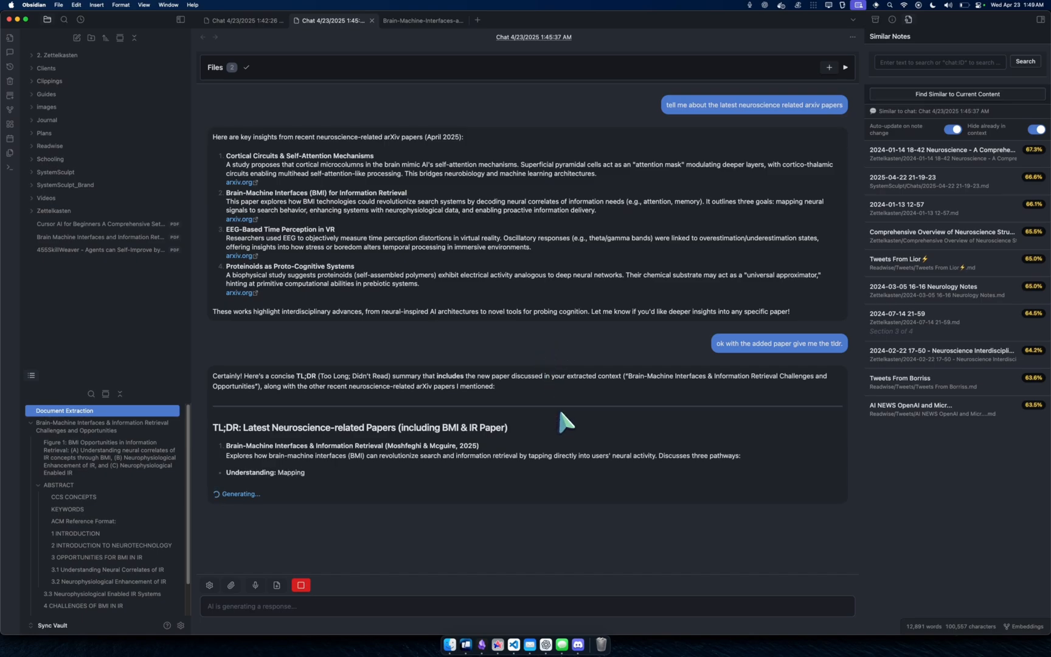
scroll(down, 3)
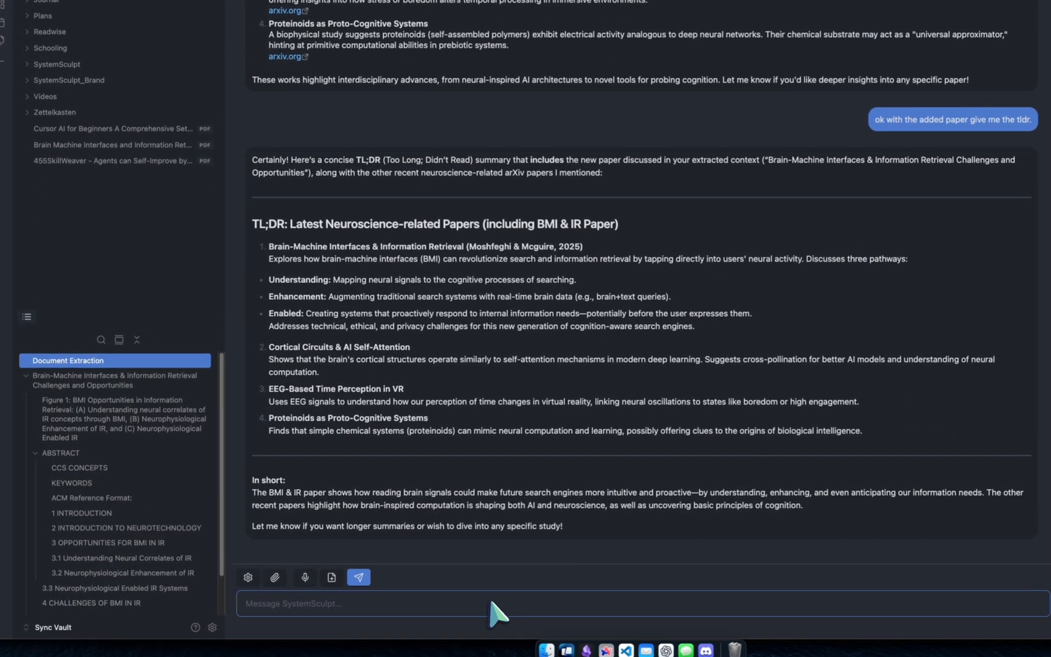
mouse_move(211, 291)
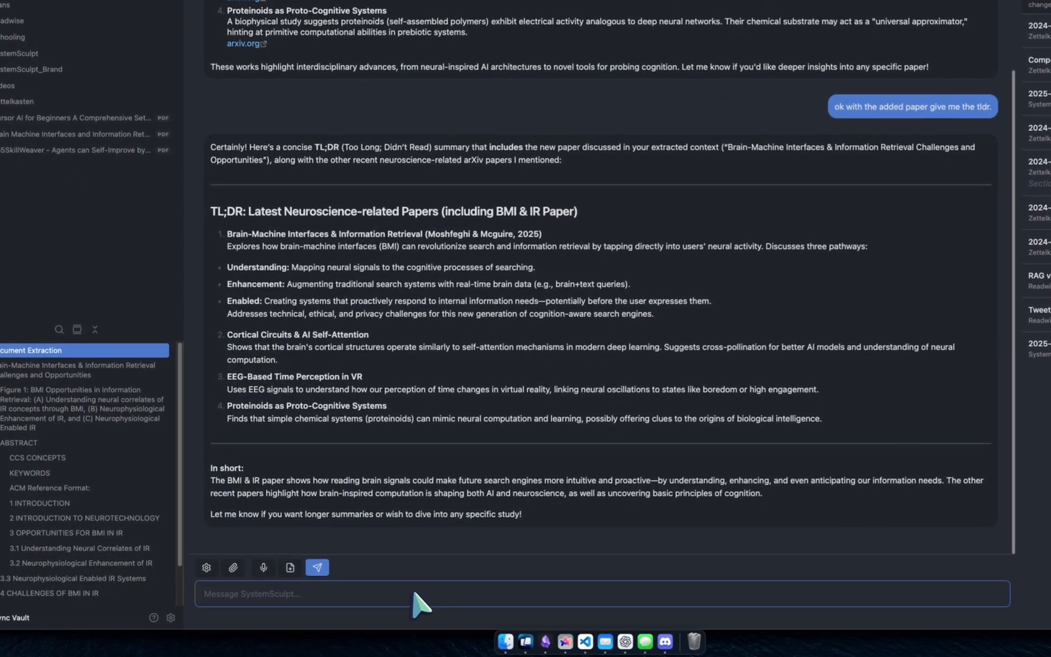
- Send 'talk specifically about the paper i attached to the context.' and read the focused BMI paper reply
text(talk specifically about the paper i attached to the)
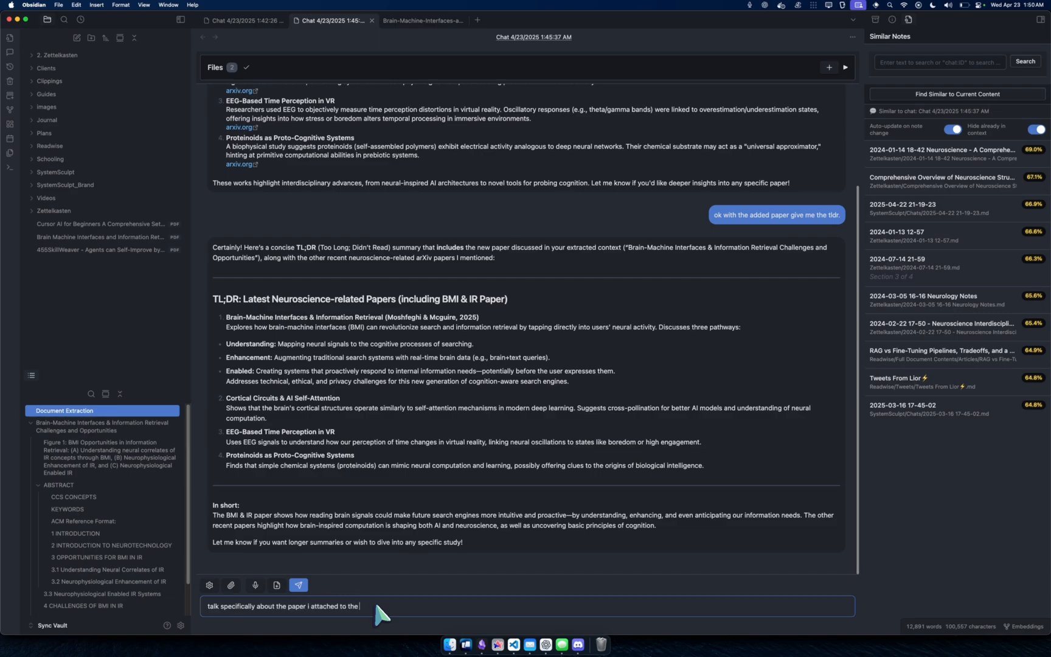
click(297, 585)
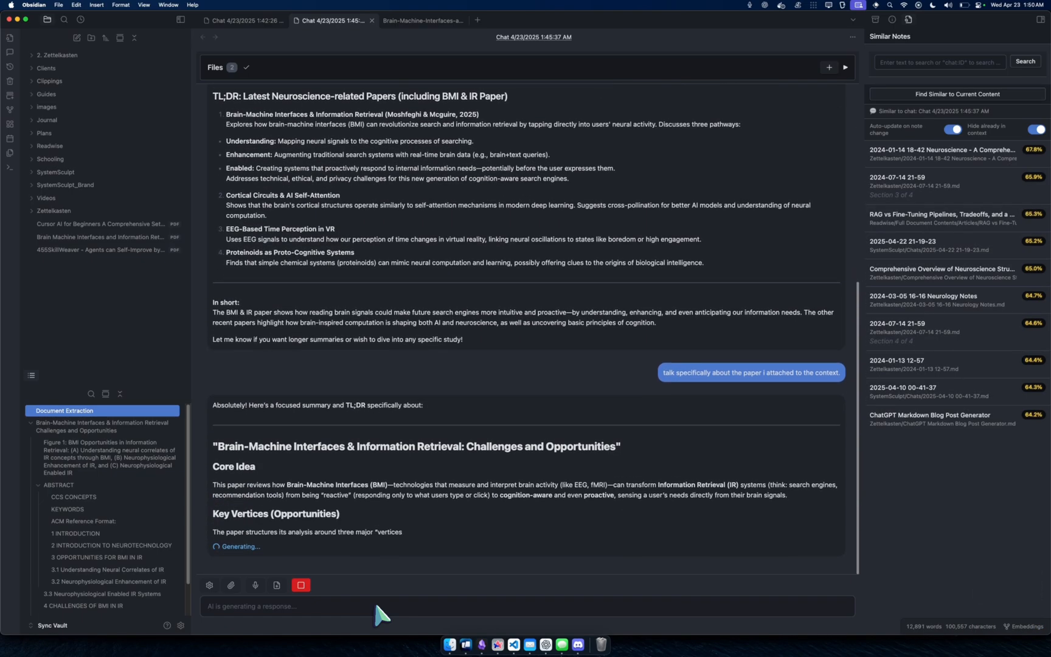
scroll(down, 3)
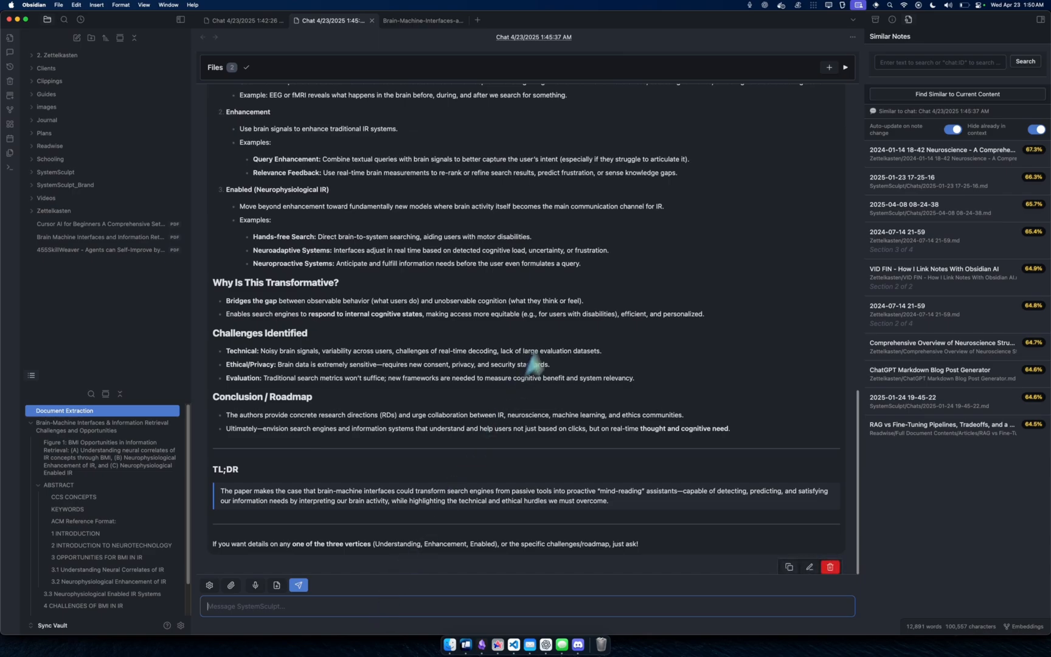
mouse_move(912, 153)
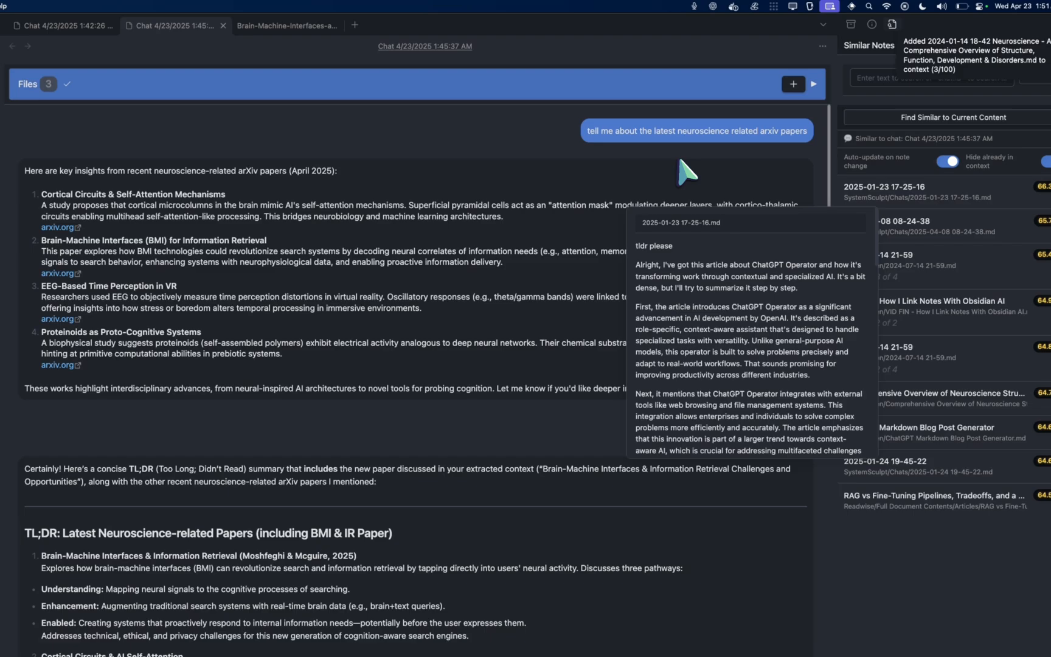
- Add the 2024-01-14 Neuroscience overview note from Similar Notes as a third context file
click(813, 84)
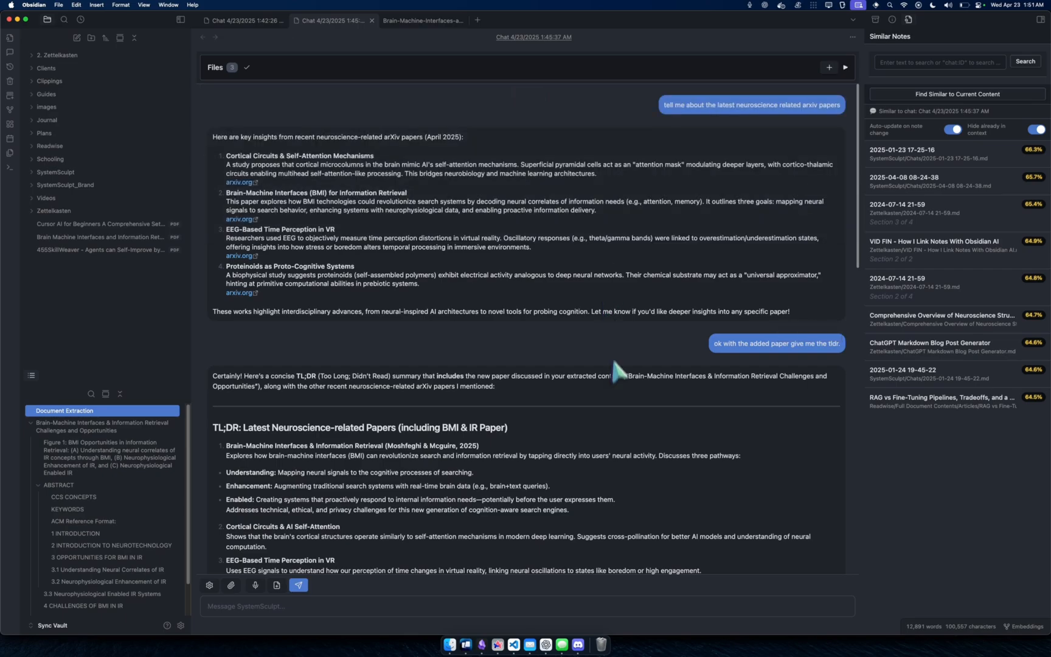
mouse_move(653, 351)
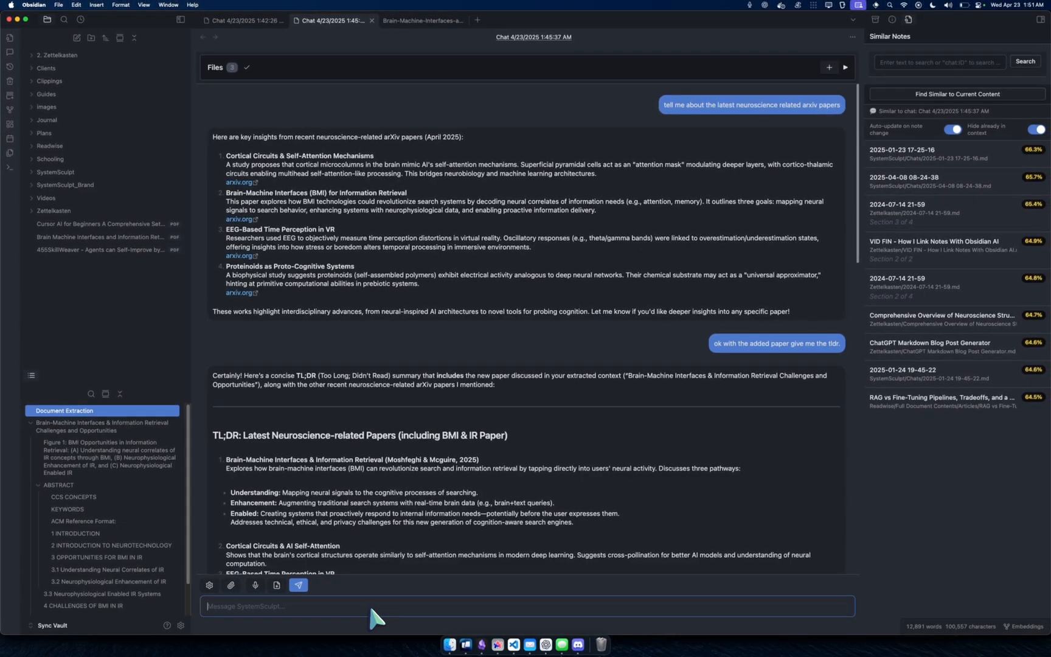
- Dictate a request for the paper's wow-factor pieces and send it to the chat
key(cmd+r)
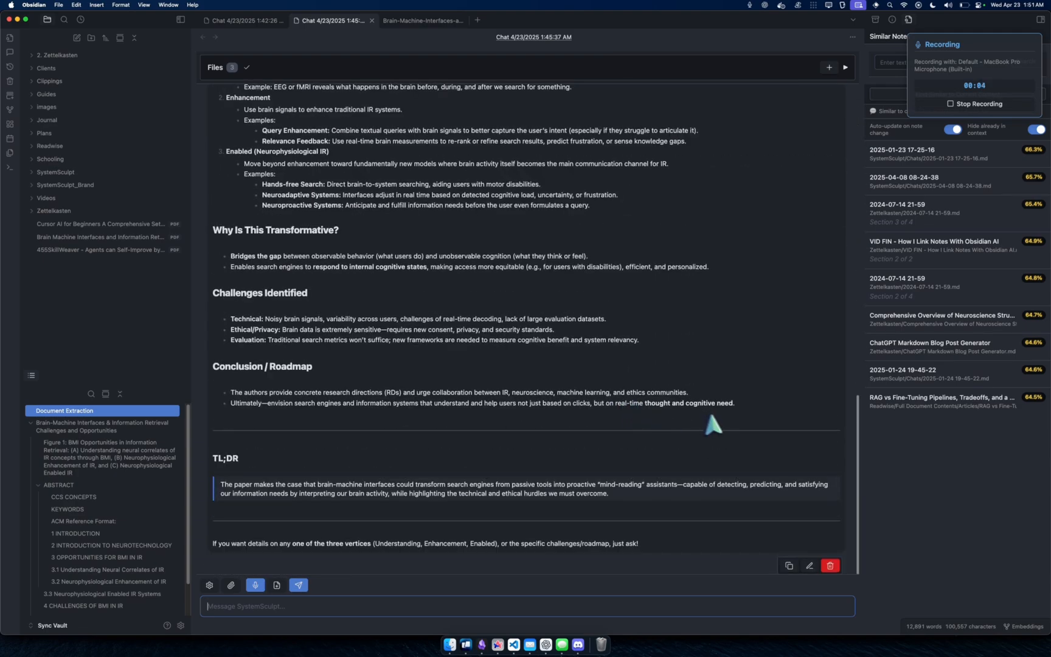
mouse_move(769, 423)
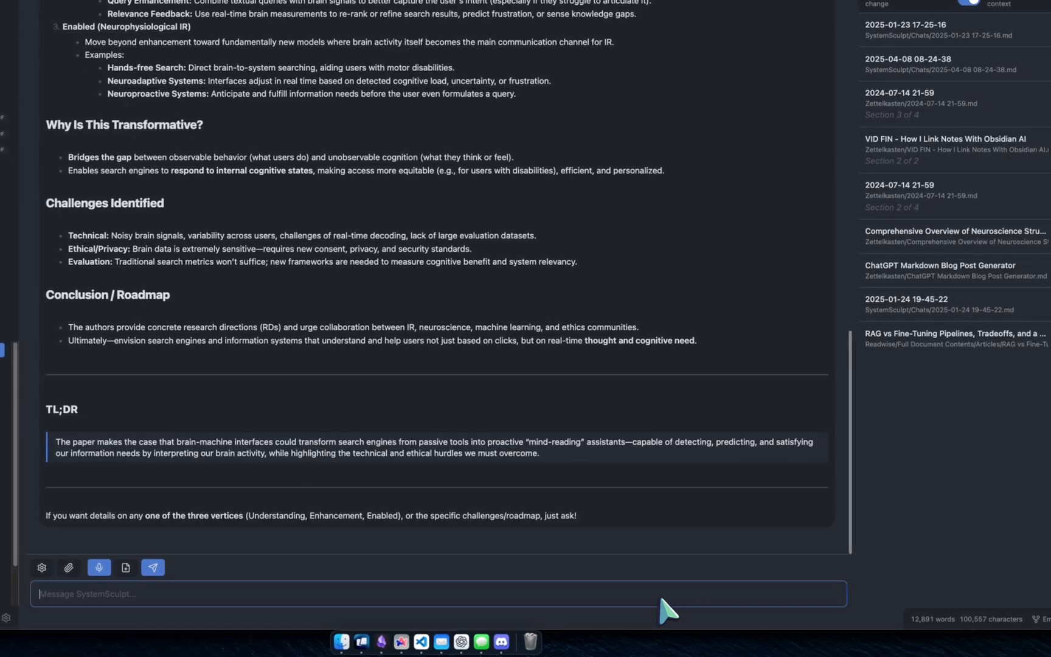
key(cmd+r)
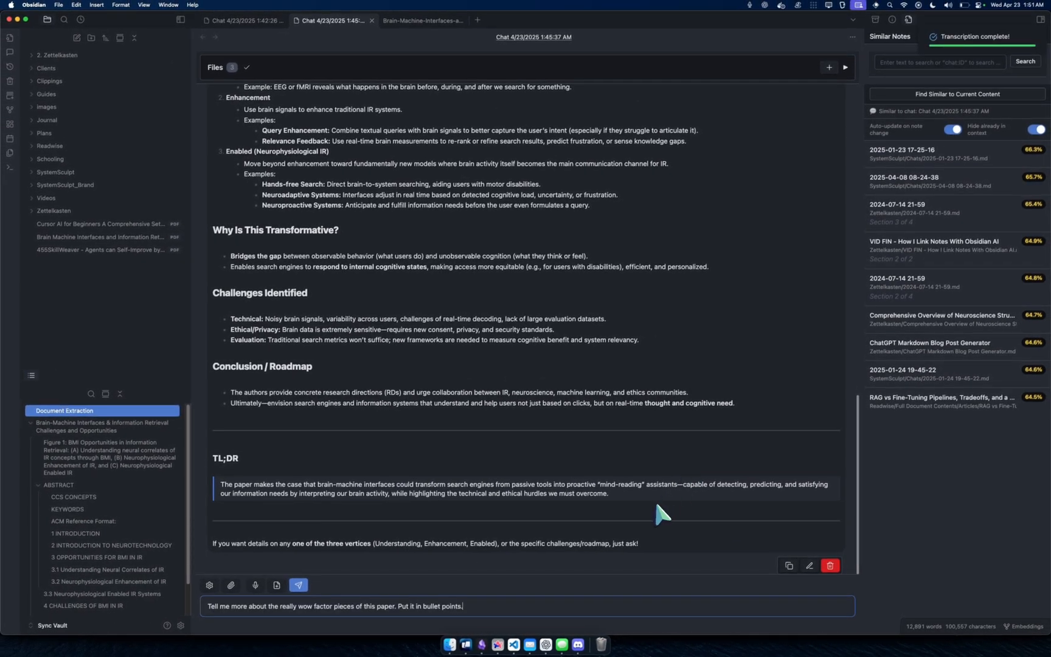
click(298, 584)
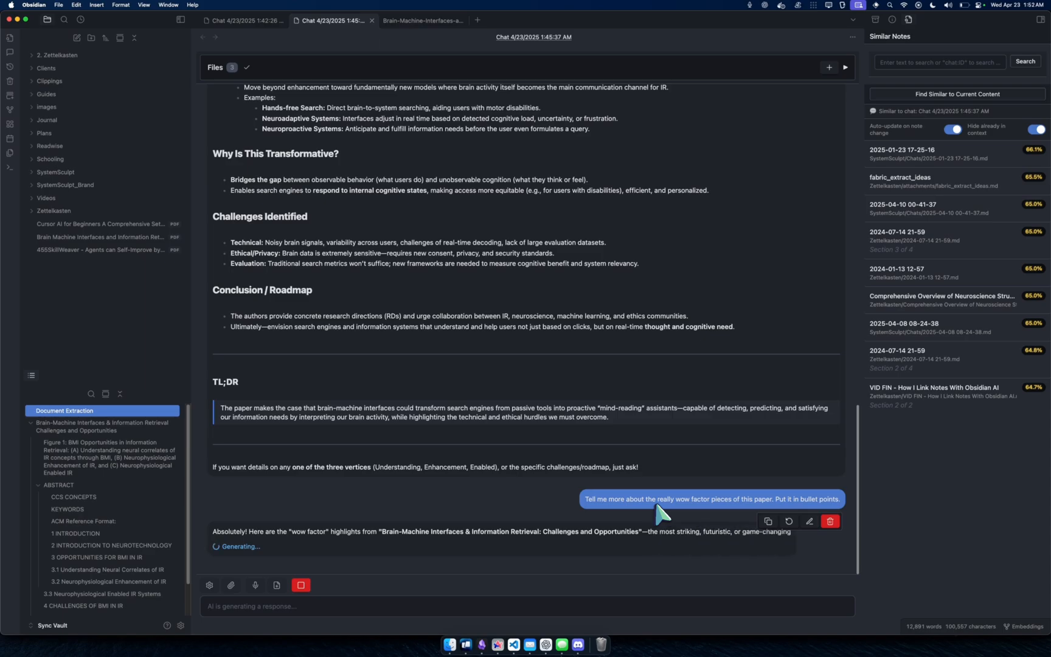
- Read through the bulleted Wow Factor Highlights reply to its closing summary
scroll(down, 3)
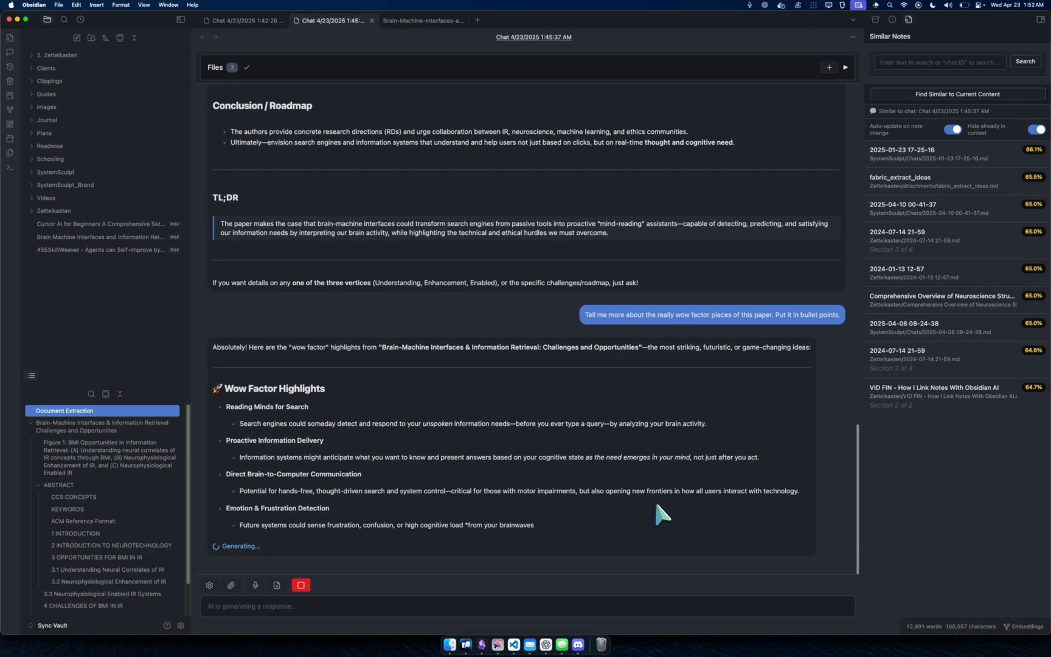
scroll(down, 3)
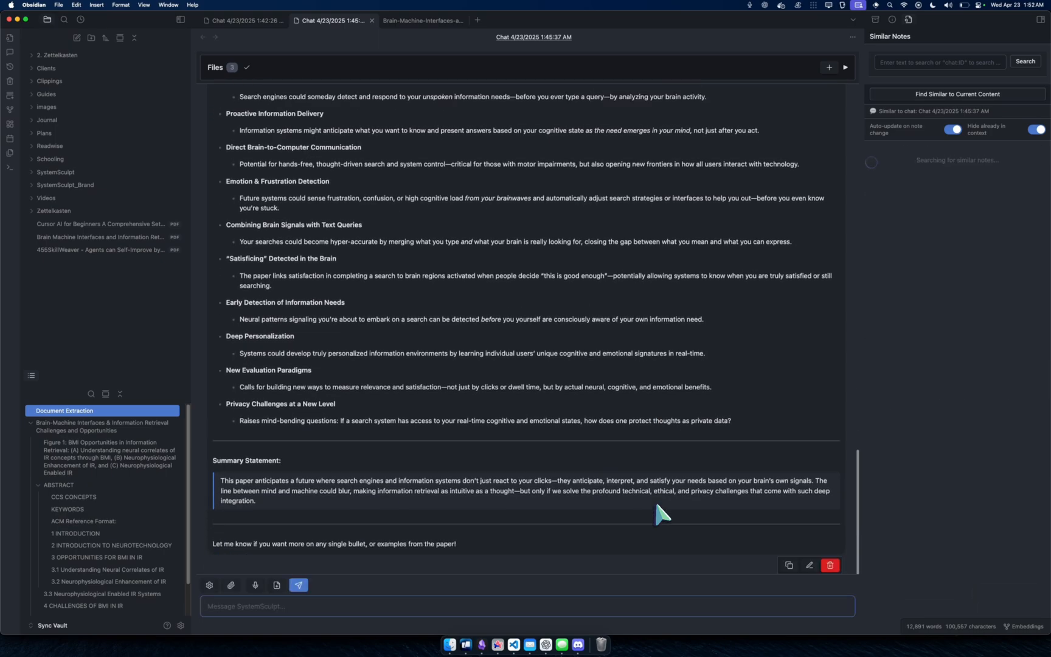
click(957, 93)
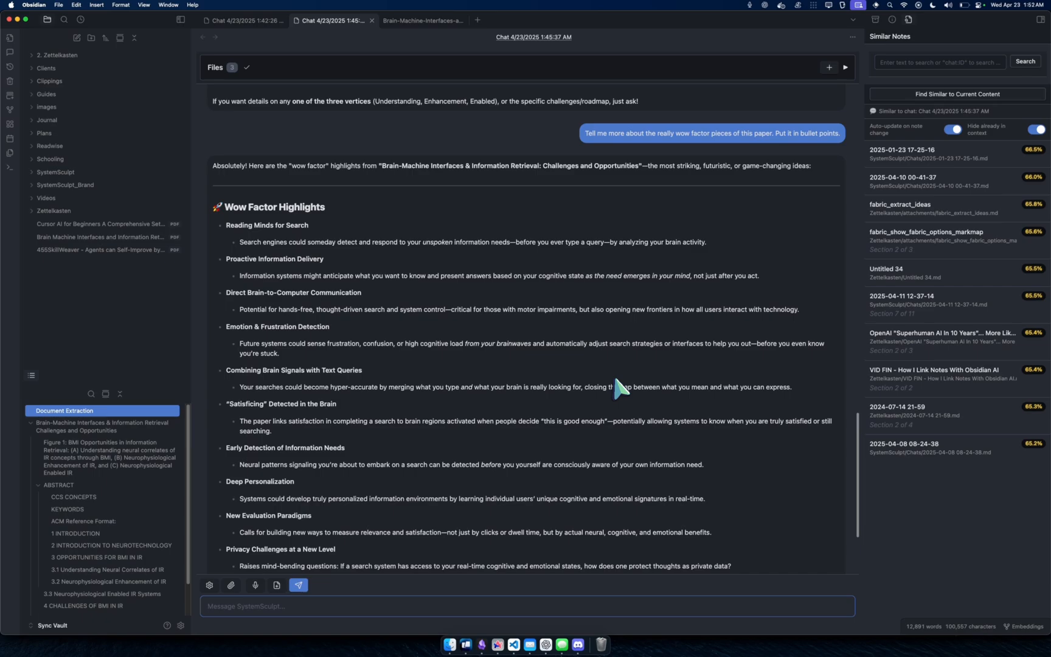
scroll(down, 3)
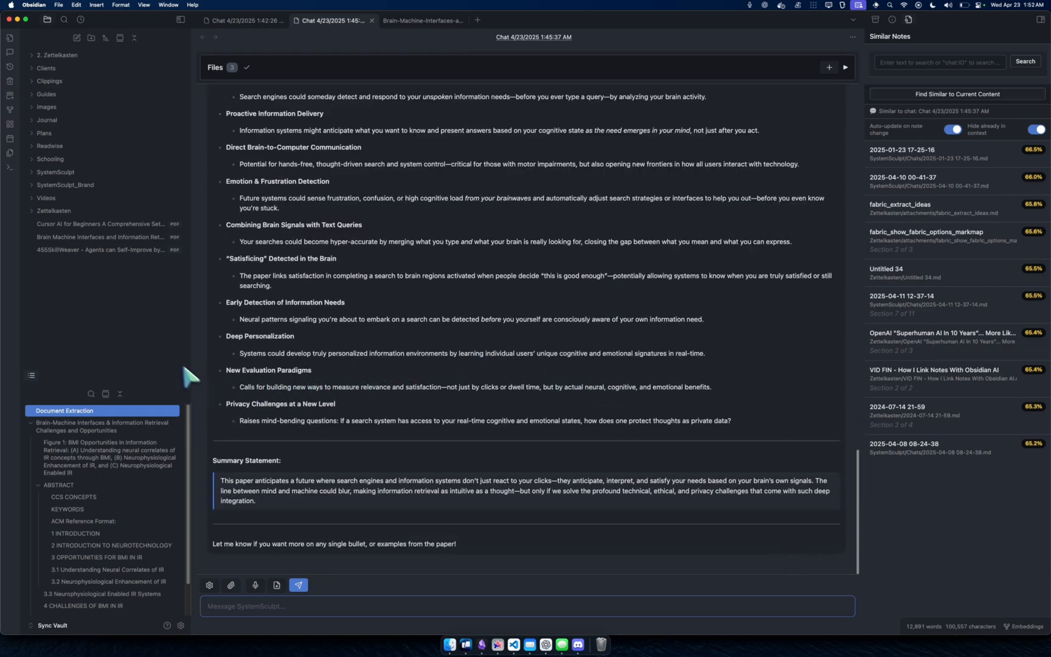
mouse_move(163, 355)
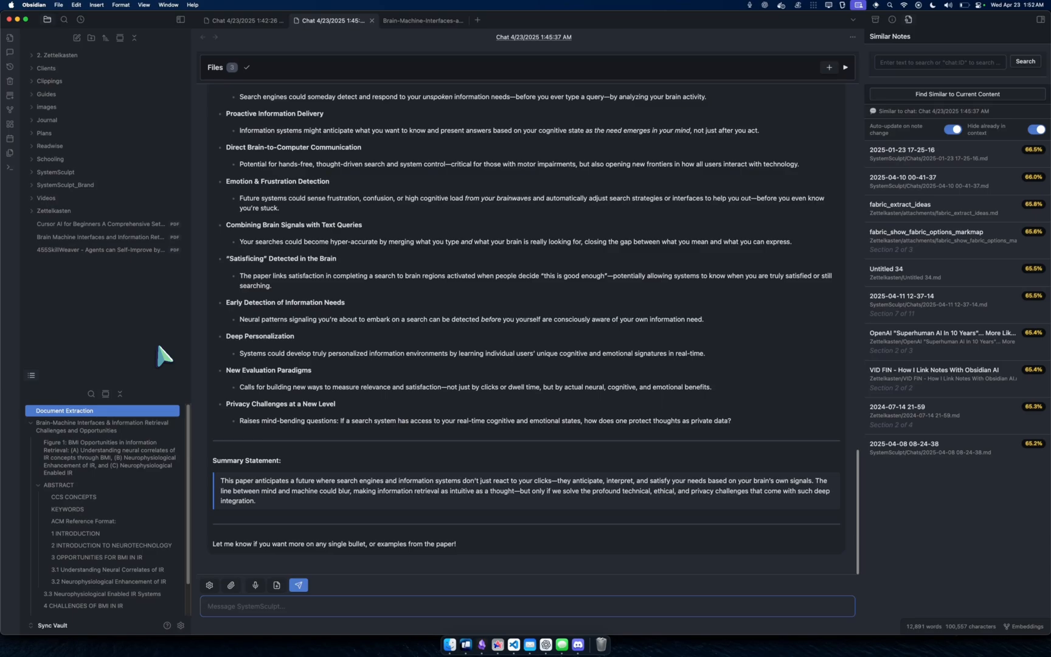